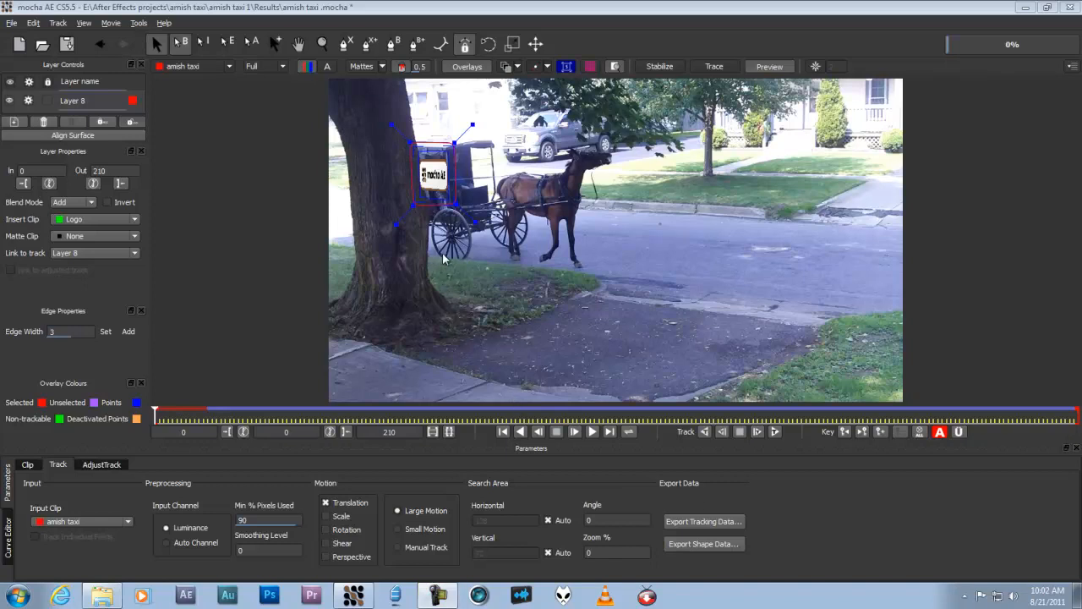
{"action": "mouse_move", "coordinate": [517, 218]}
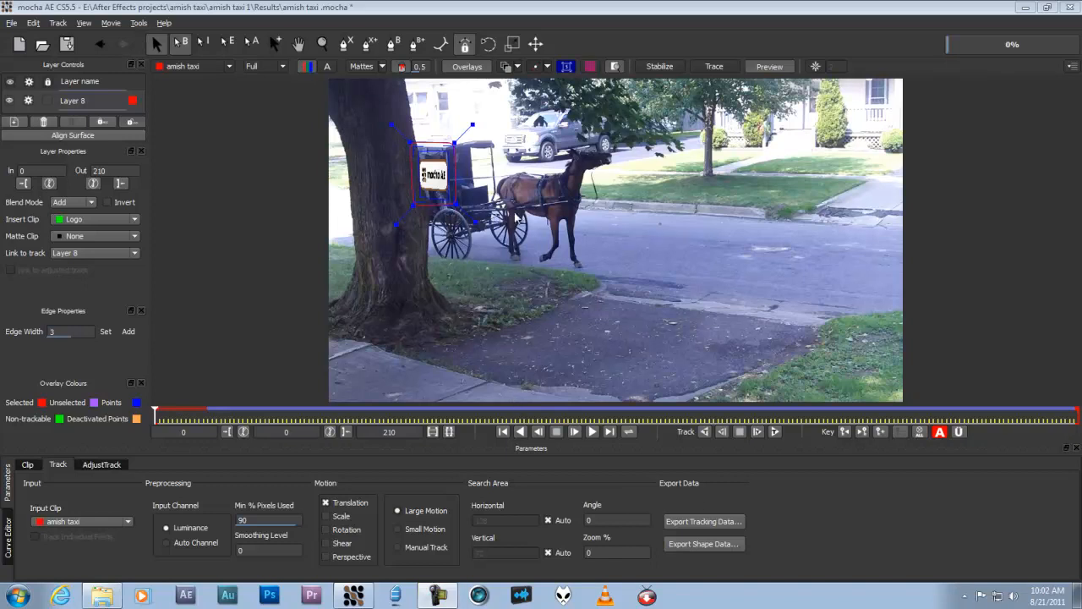
{"action": "mouse_move", "coordinate": [702, 239]}
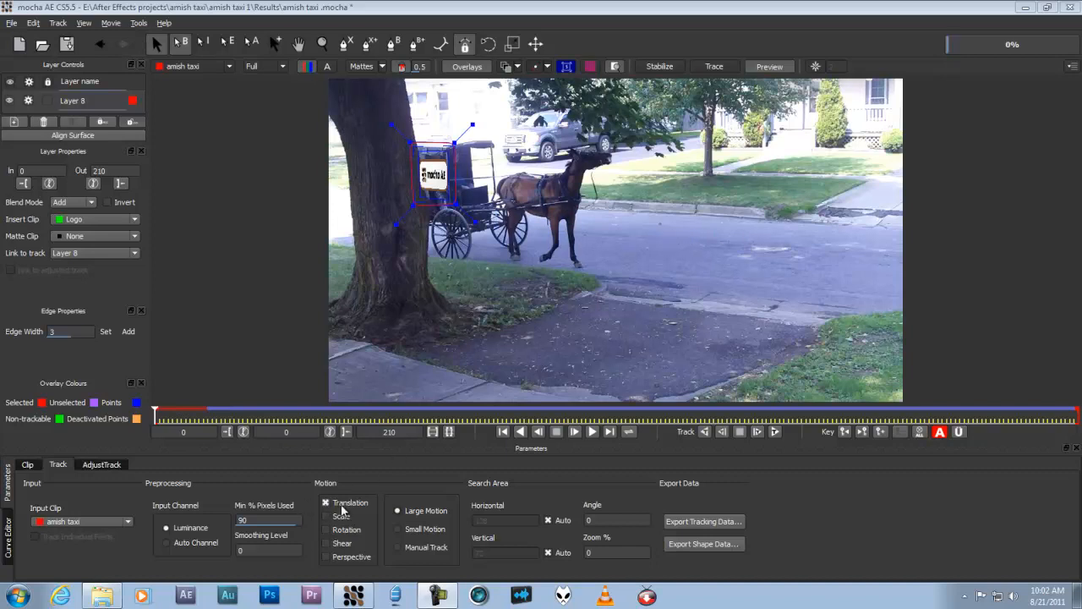
- Play the tracked buggy layer forward to the last frame to review the track
{"action": "left_click", "coordinate": [398, 511]}
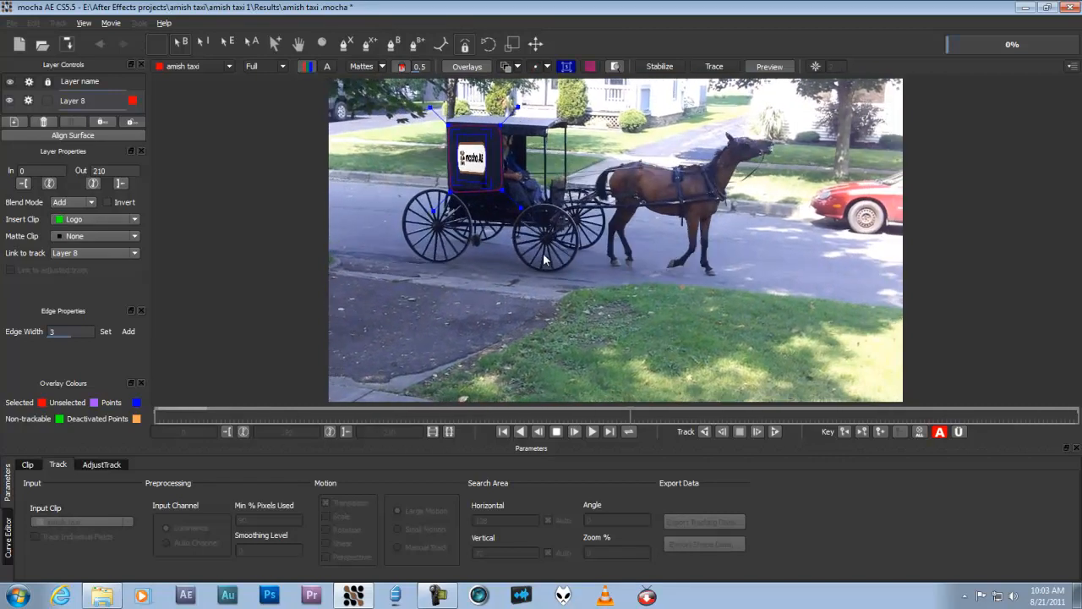
{"action": "left_click", "coordinate": [554, 431]}
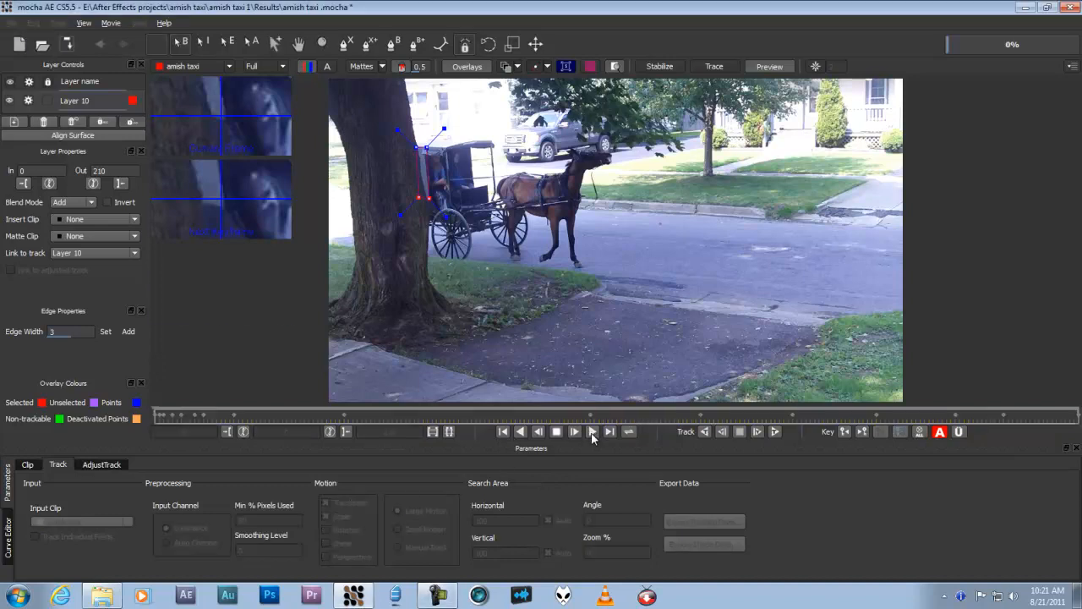
{"action": "left_click", "coordinate": [592, 431]}
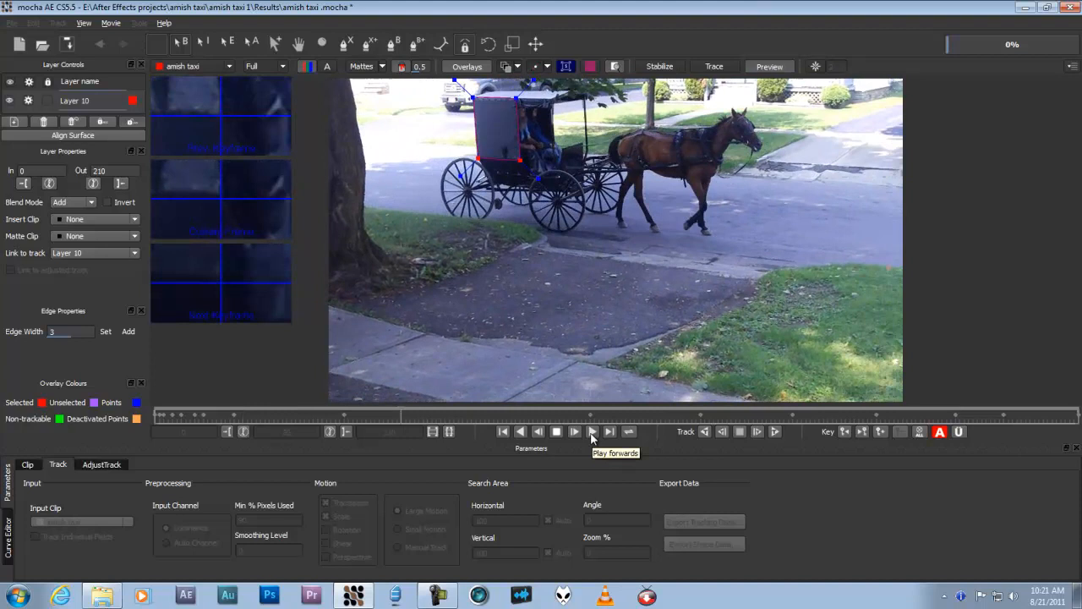
{"action": "left_click", "coordinate": [591, 431]}
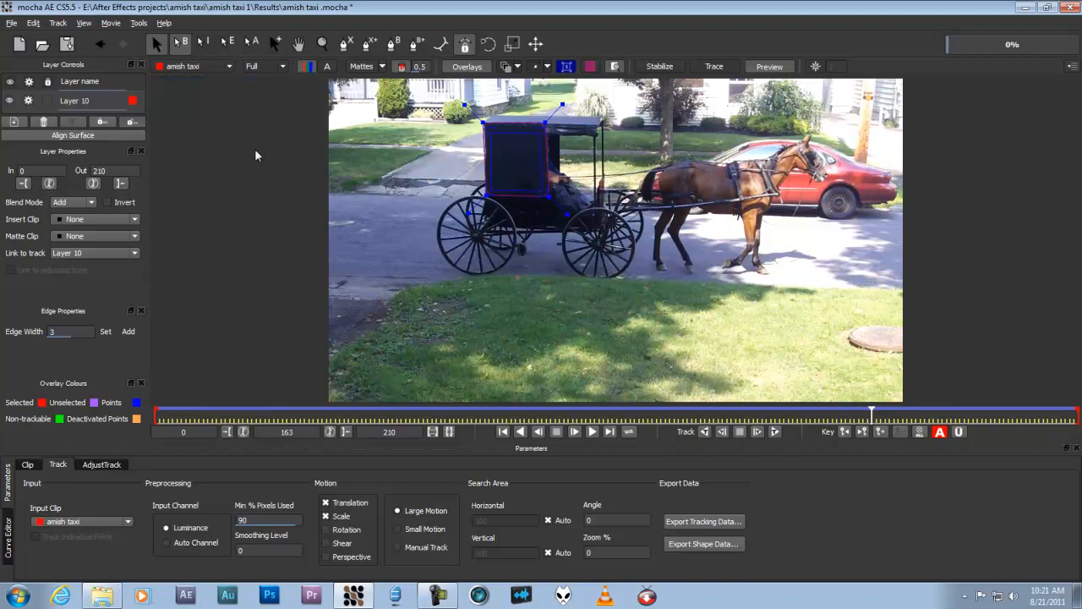
{"action": "left_click", "coordinate": [93, 220]}
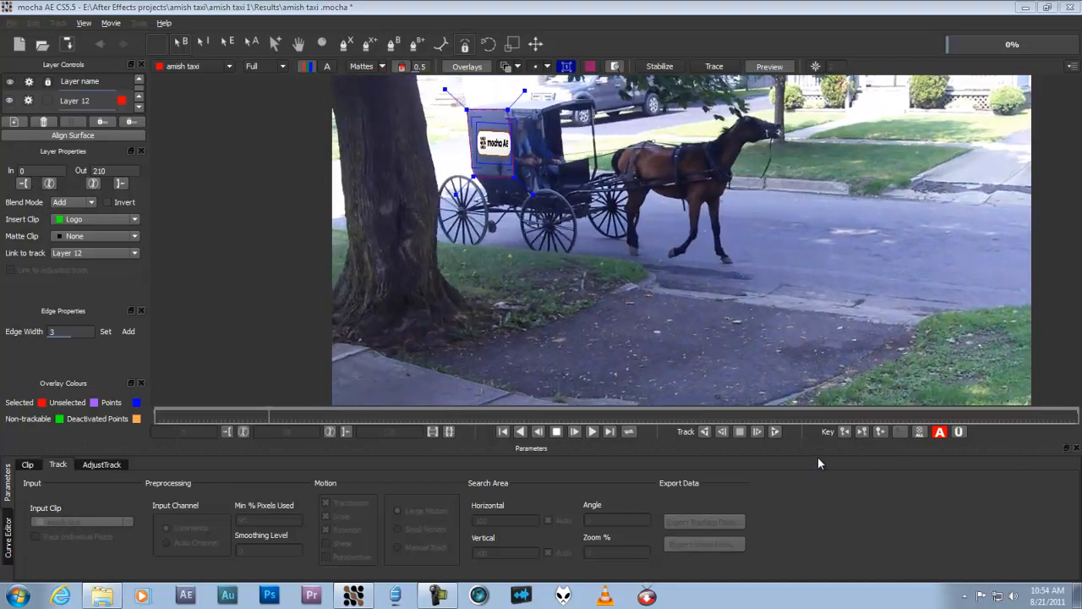
- Switch to the untracked buggy shot as a fresh mocha project with no layers
{"action": "left_click", "coordinate": [592, 431]}
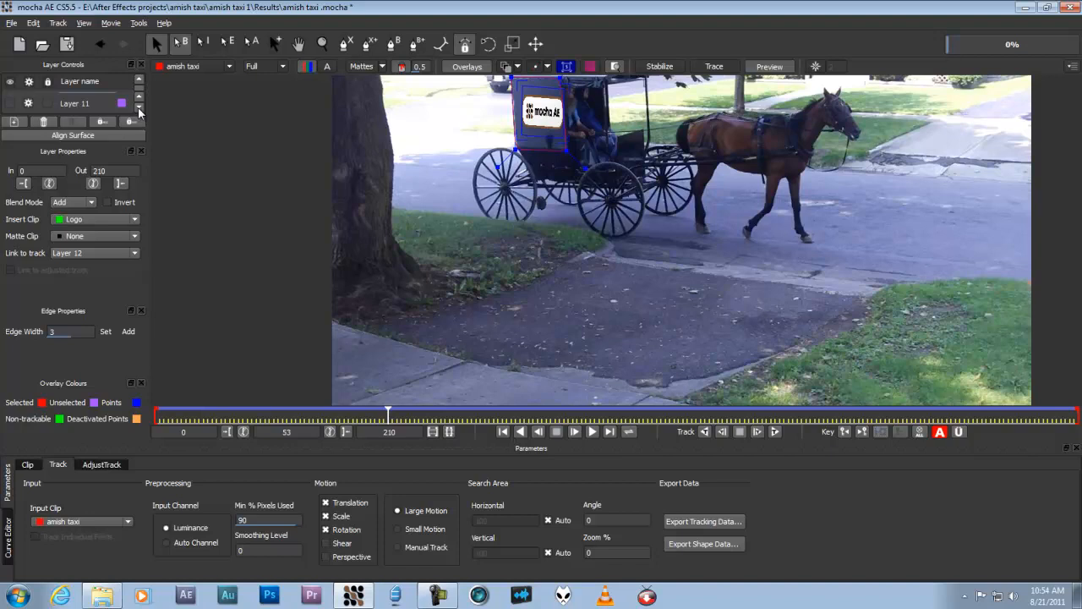
{"action": "left_click", "coordinate": [325, 516]}
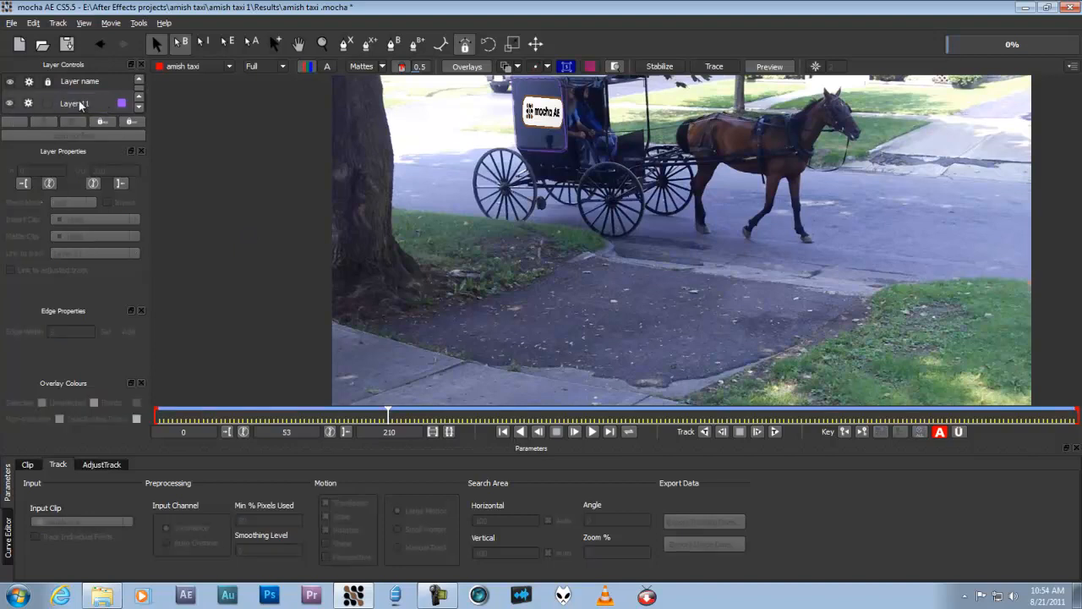
{"action": "left_click", "coordinate": [76, 103]}
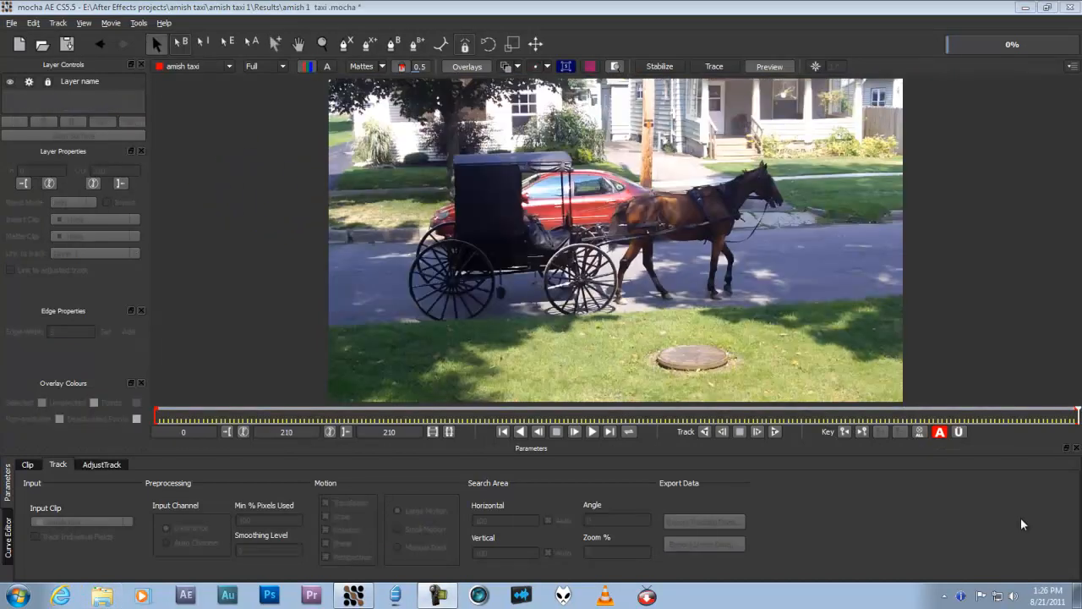
{"action": "mouse_move", "coordinate": [946, 316]}
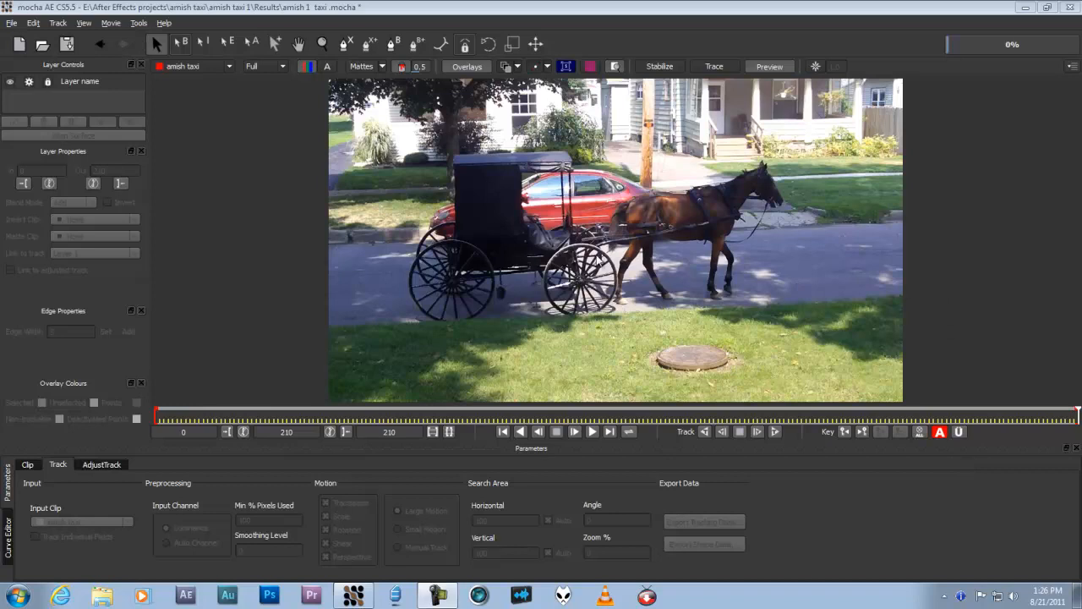
{"action": "mouse_move", "coordinate": [600, 261]}
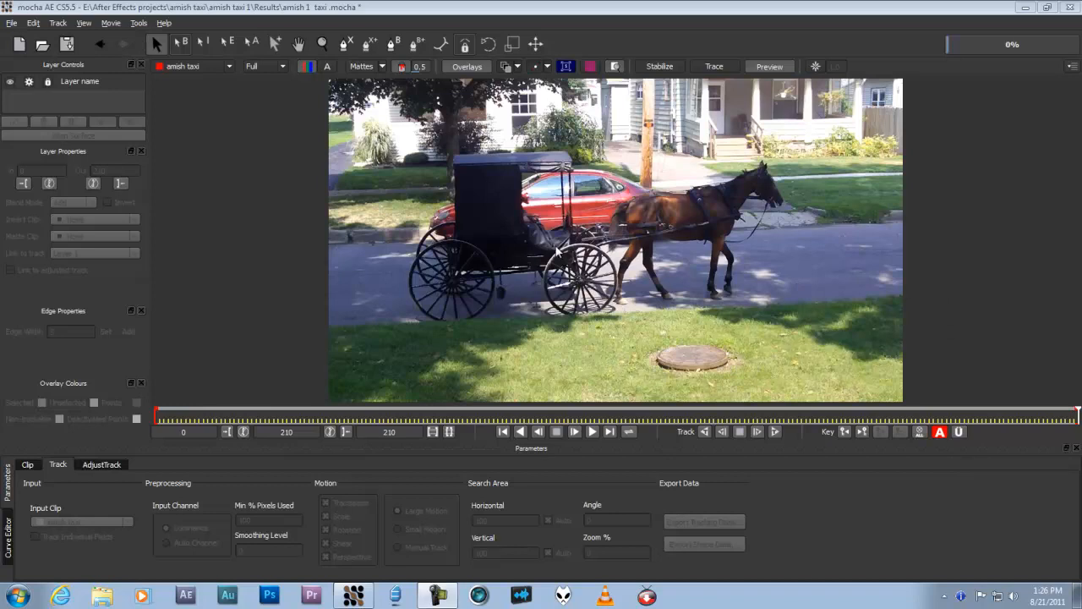
{"action": "mouse_move", "coordinate": [558, 254]}
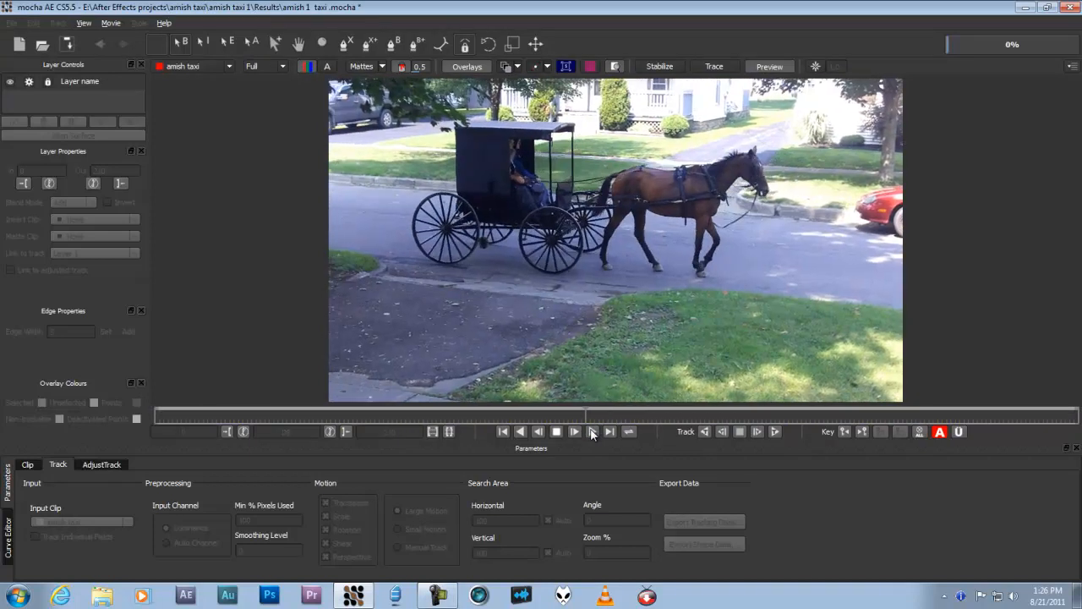
{"action": "left_click", "coordinate": [592, 431]}
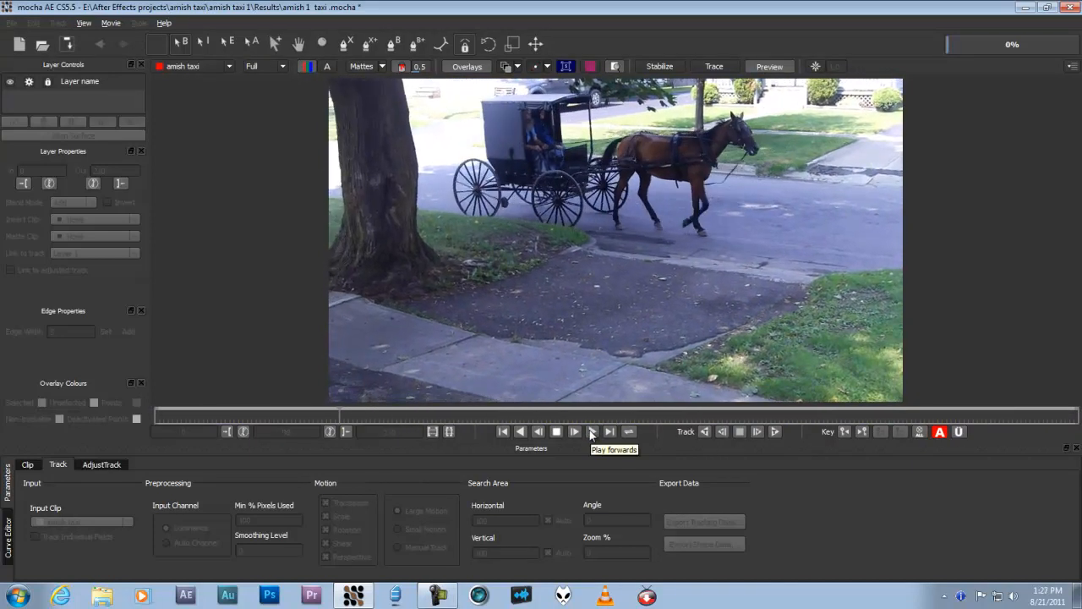
{"action": "left_click", "coordinate": [591, 431]}
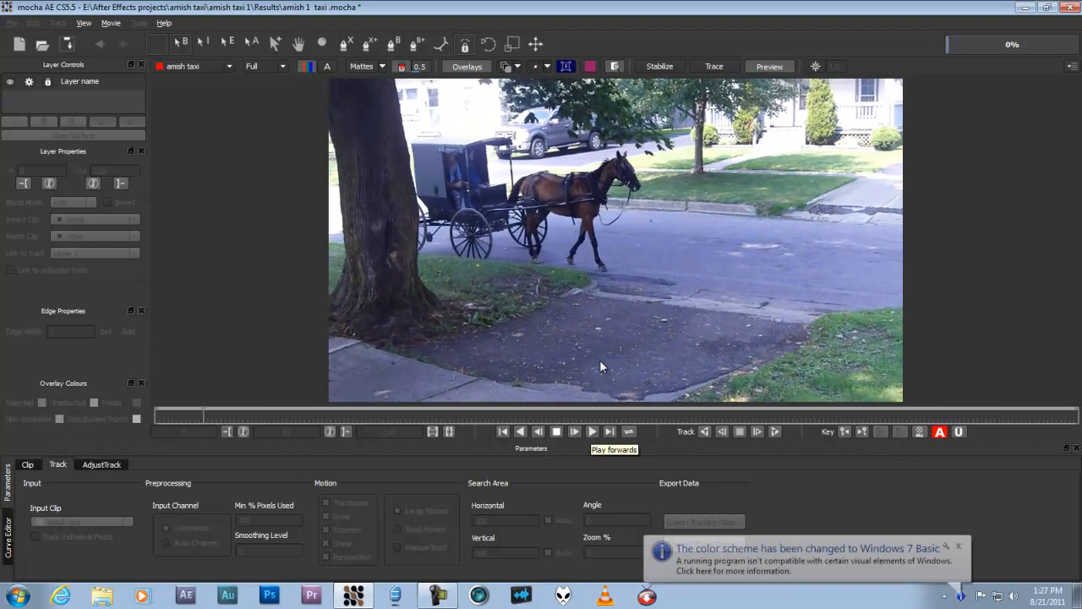
{"action": "left_click", "coordinate": [591, 431]}
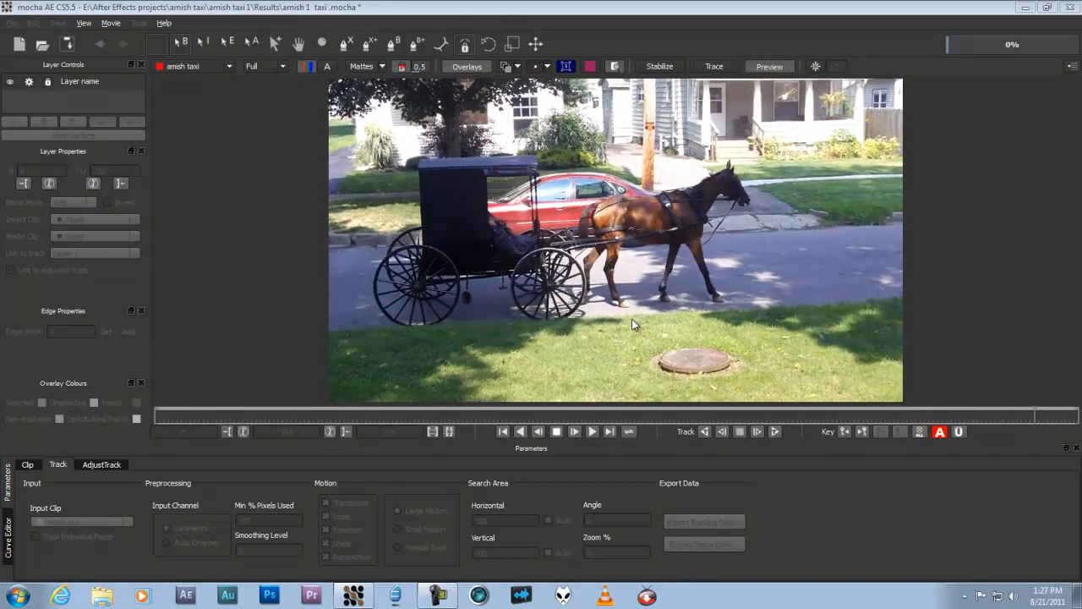
{"action": "left_click", "coordinate": [592, 431]}
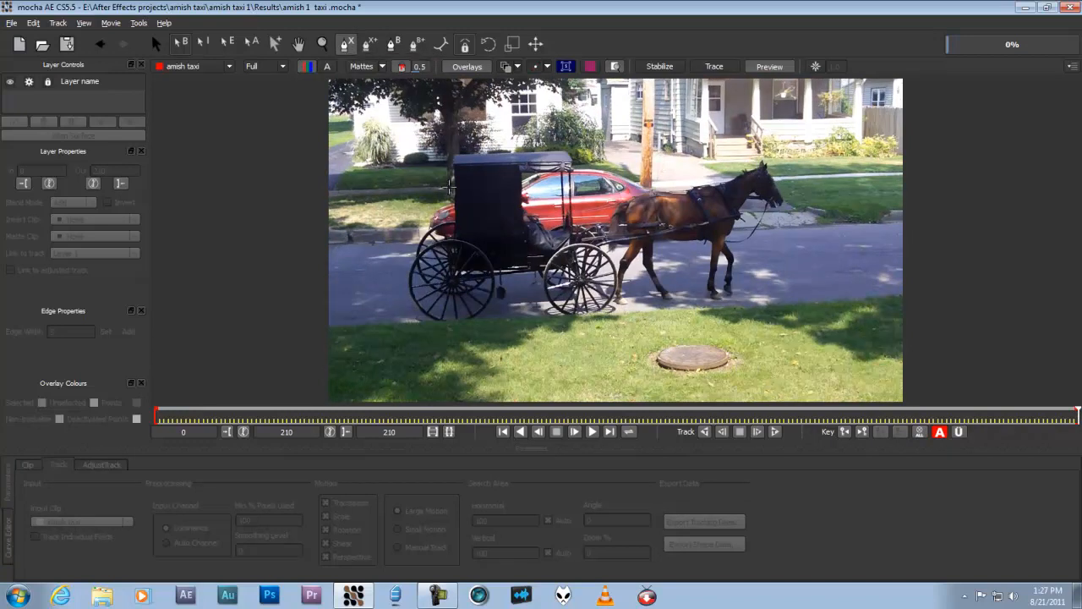
{"action": "mouse_move", "coordinate": [449, 152]}
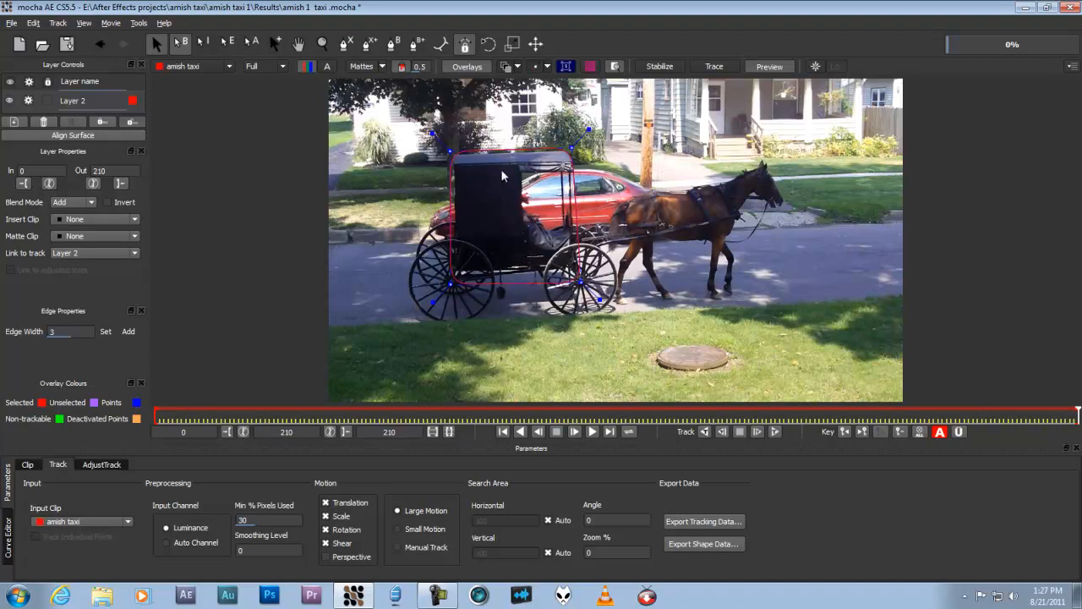
{"action": "mouse_move", "coordinate": [471, 207]}
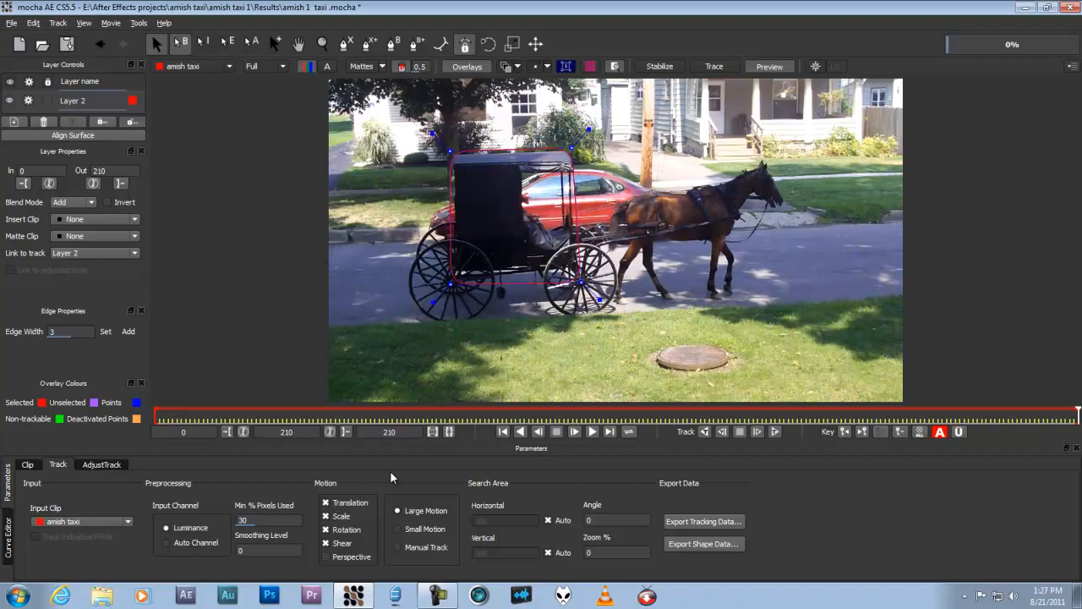
{"action": "mouse_move", "coordinate": [470, 274]}
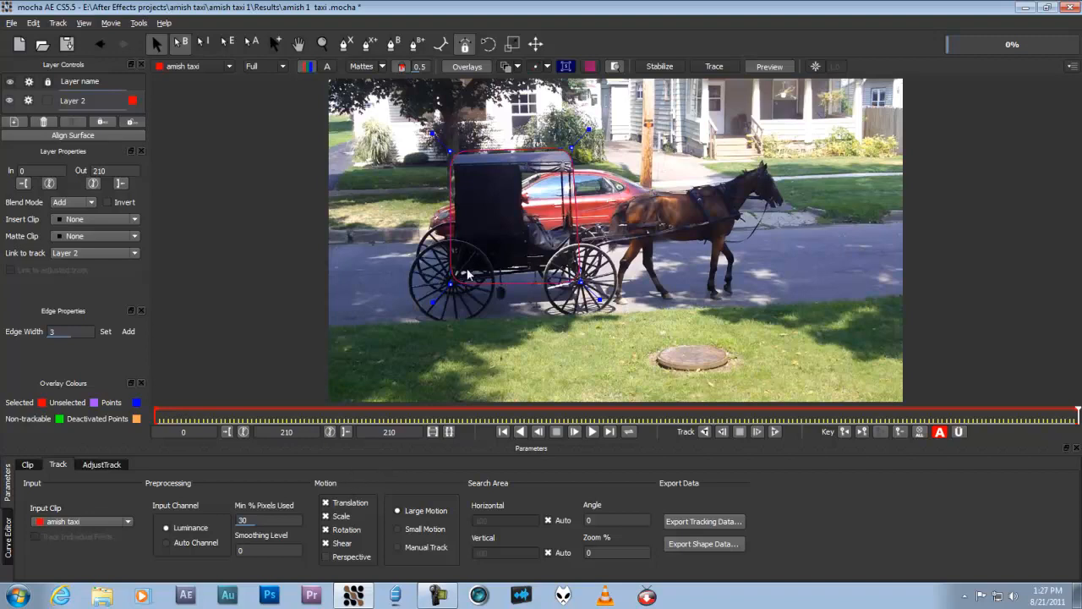
- Dismiss the delete-keyframes prompt and set Min % Pixels Used to 50 for the buggy layer
{"action": "left_click", "coordinate": [324, 515]}
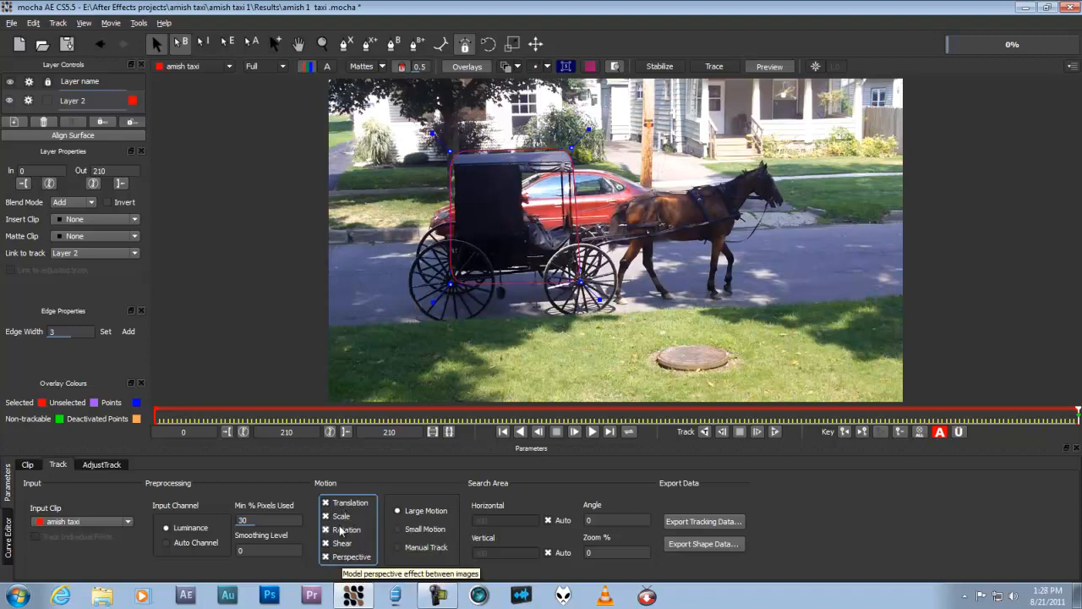
{"action": "mouse_move", "coordinate": [341, 529]}
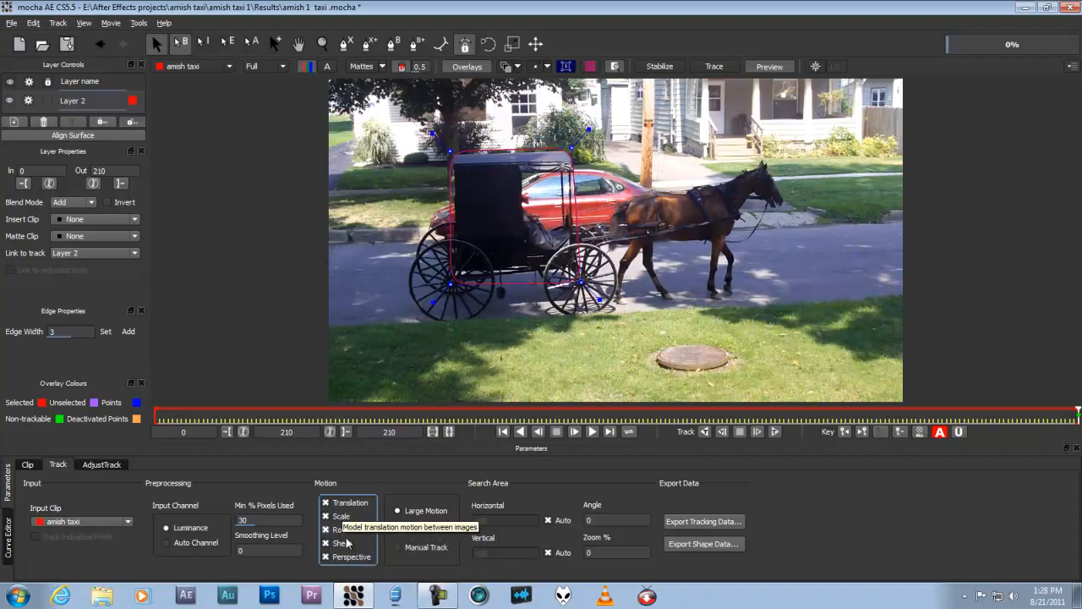
{"action": "mouse_move", "coordinate": [342, 517]}
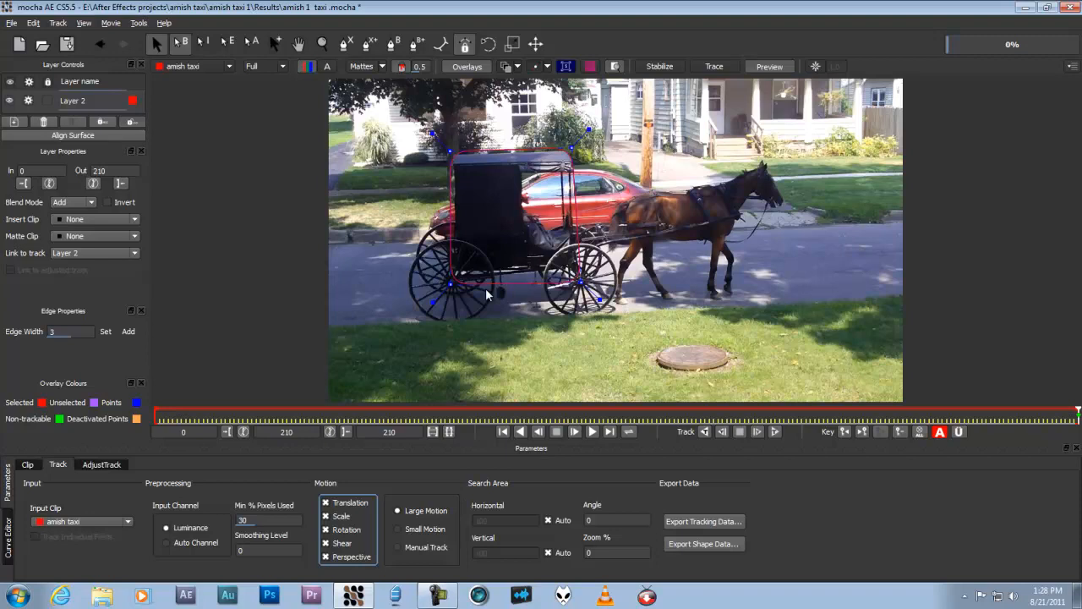
{"action": "mouse_move", "coordinate": [703, 433]}
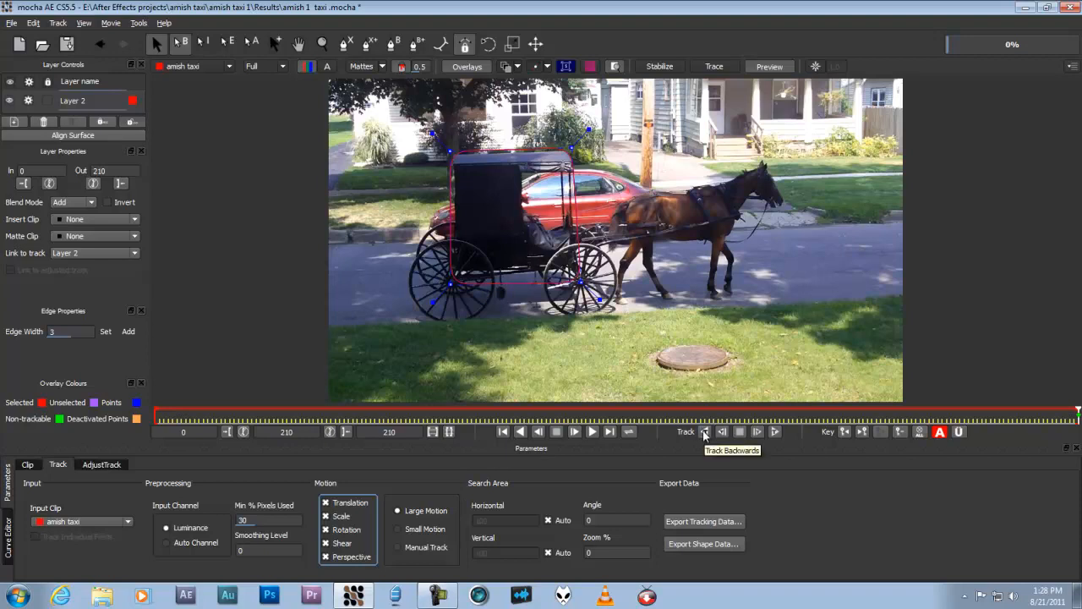
{"action": "left_click", "coordinate": [741, 431]}
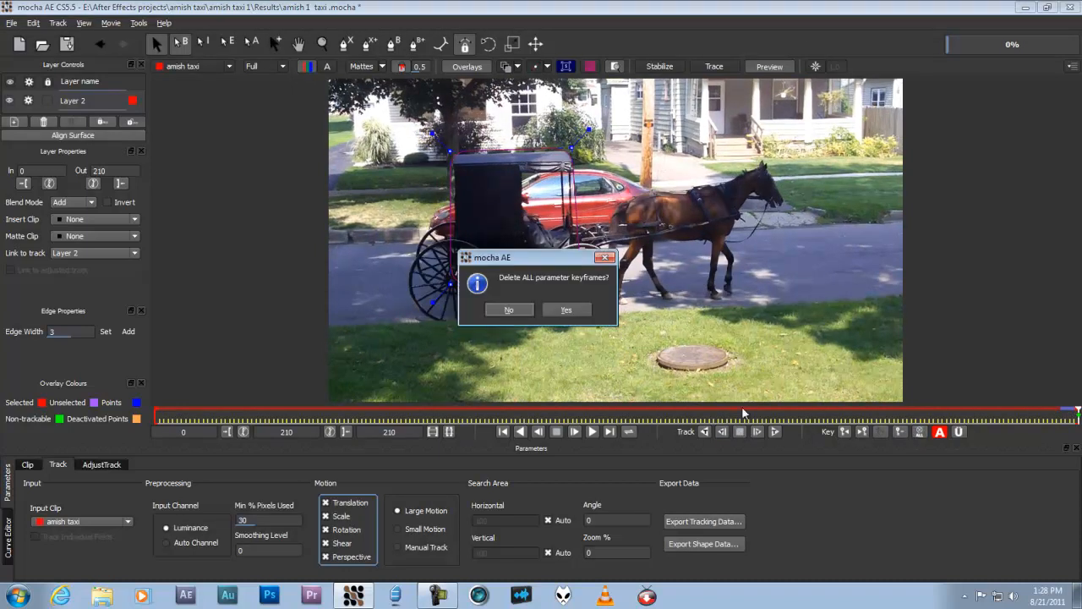
{"action": "left_click", "coordinate": [565, 309]}
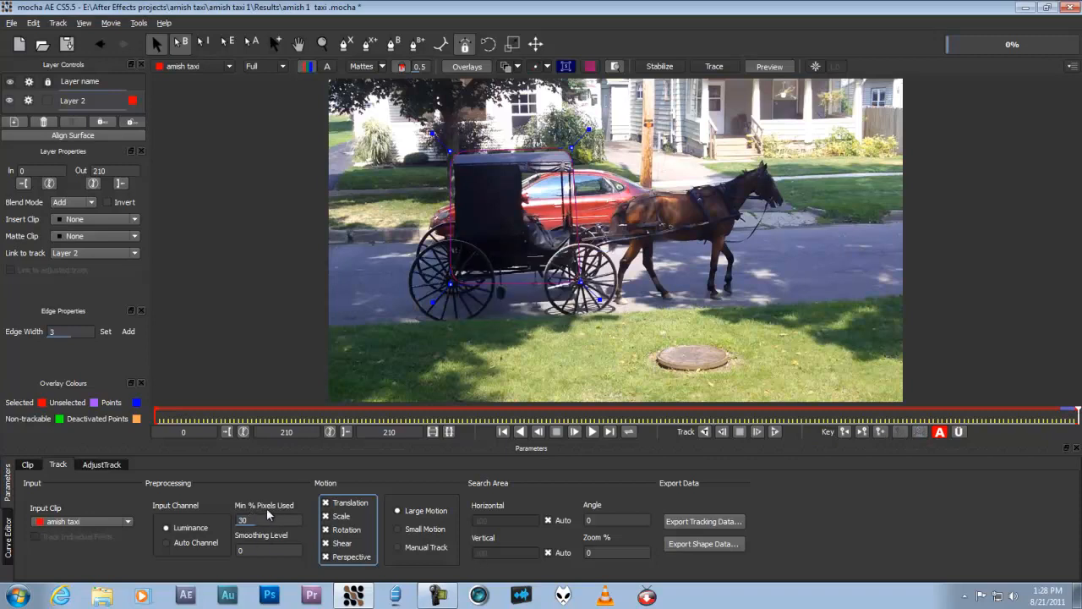
{"action": "left_click", "coordinate": [267, 519]}
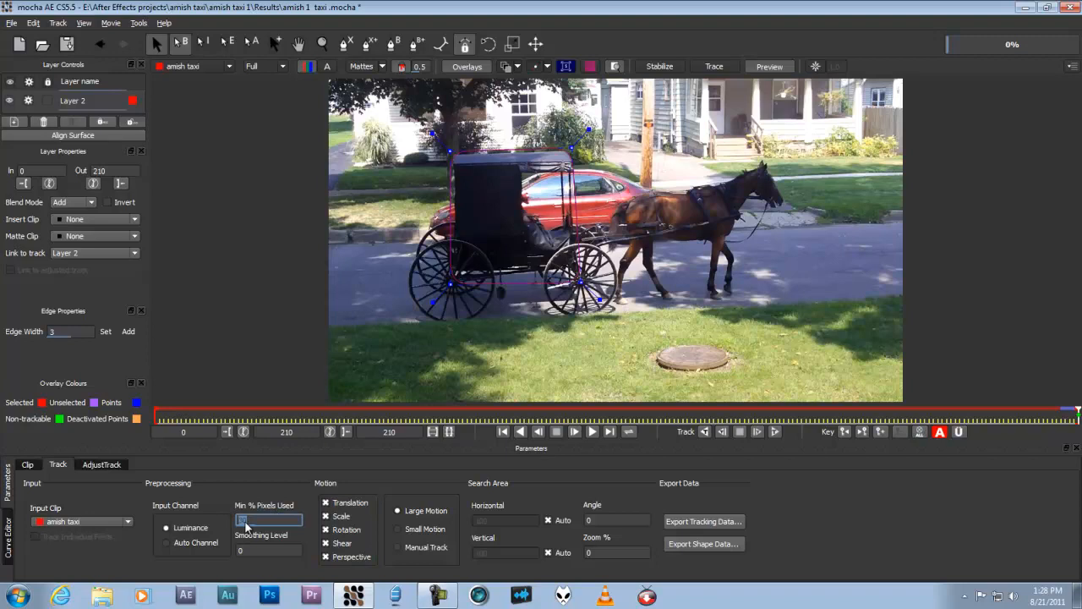
{"action": "type", "text": "50"}
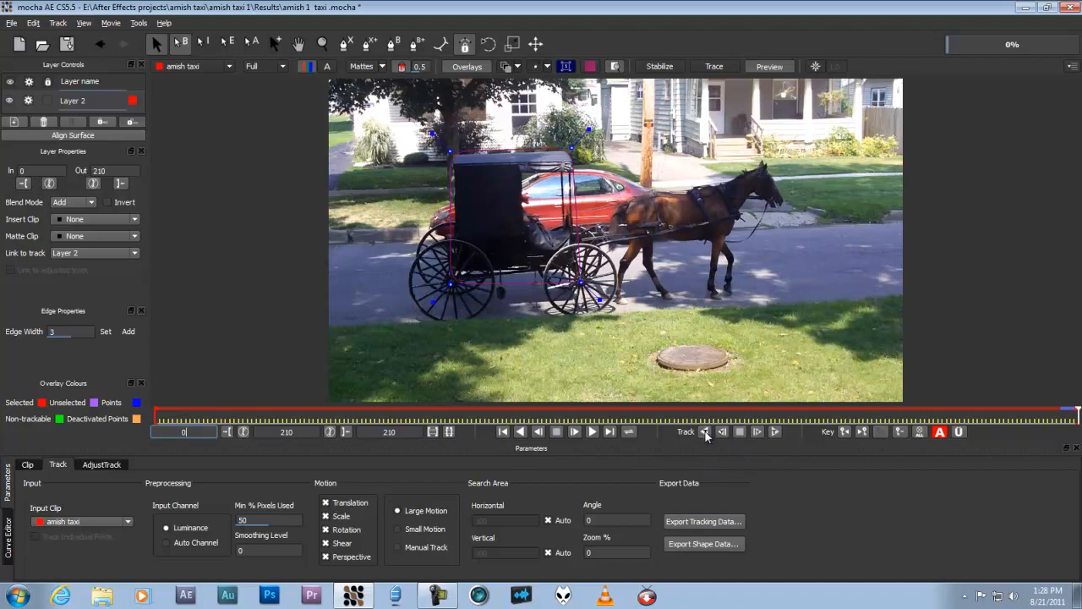
- Track Layer 2 backward from the last frame to about frame 104, pausing once to check
{"action": "left_click", "coordinate": [705, 431]}
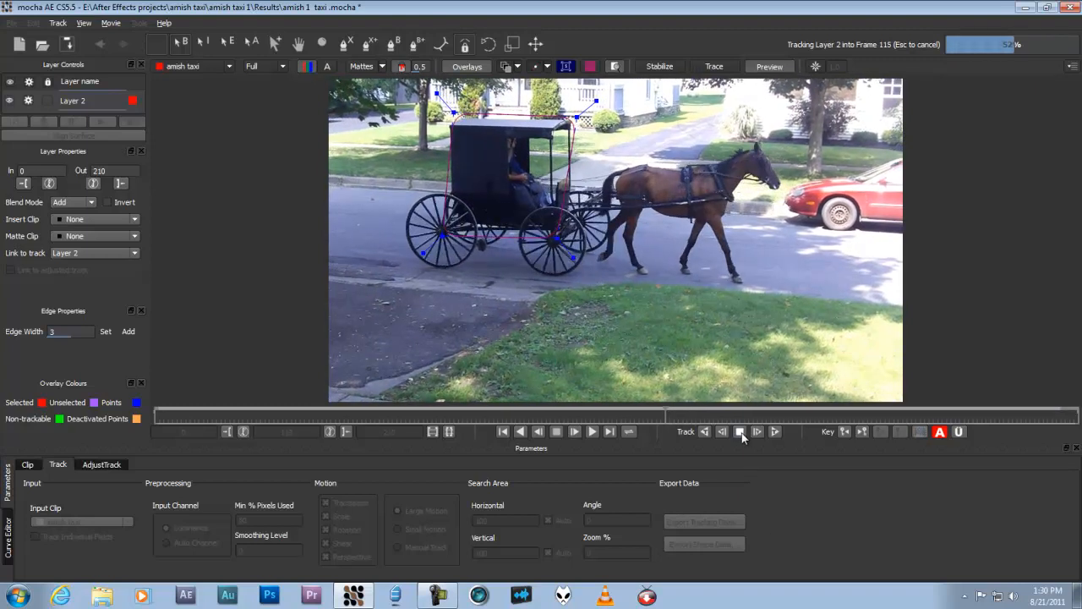
{"action": "left_click", "coordinate": [739, 431]}
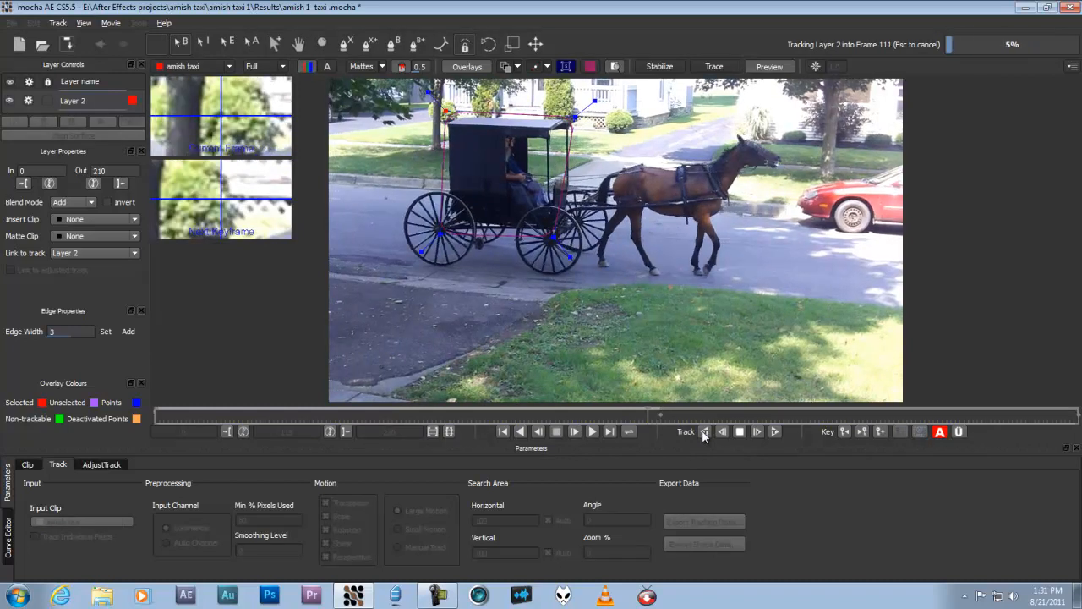
{"action": "left_click", "coordinate": [720, 431]}
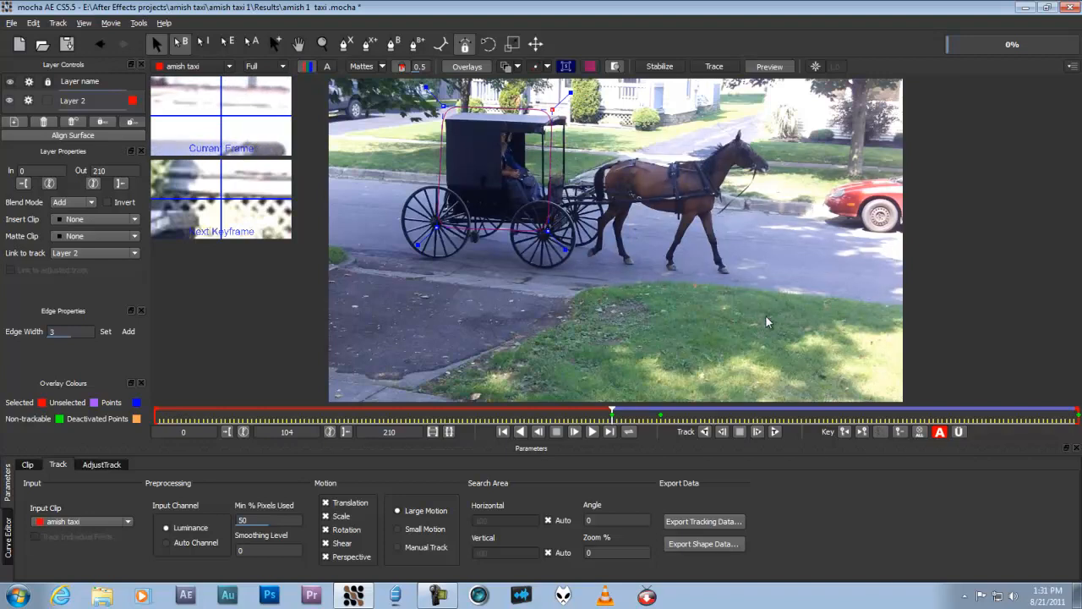
- Continue the backward track to about frame 28 and nudge the layer spline onto the buggy
{"action": "left_click", "coordinate": [705, 431]}
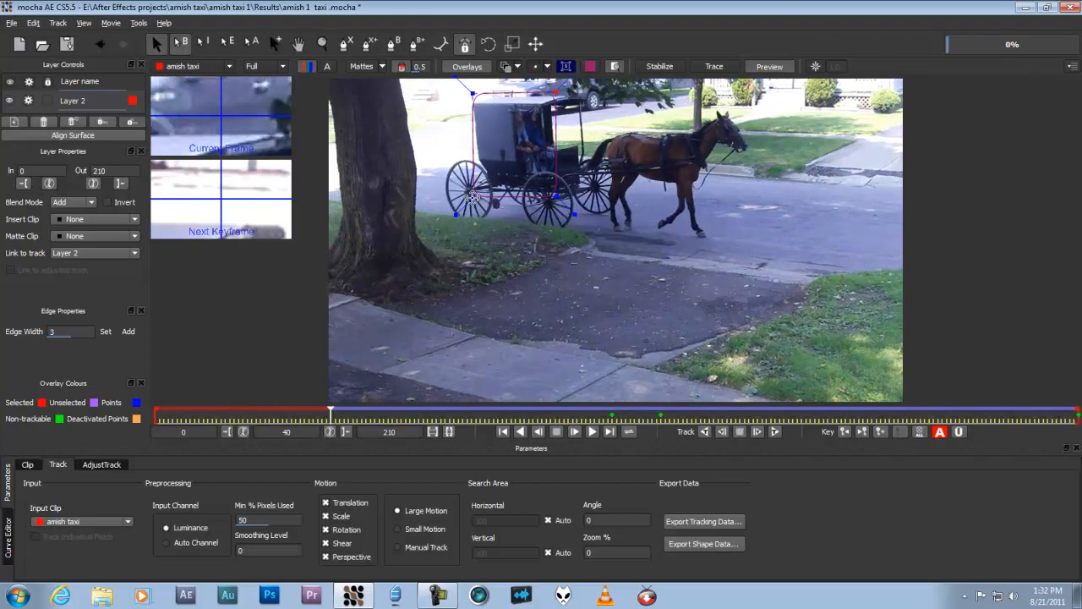
{"action": "left_click_drag", "start_coordinate": [473, 196], "coordinate": [466, 188]}
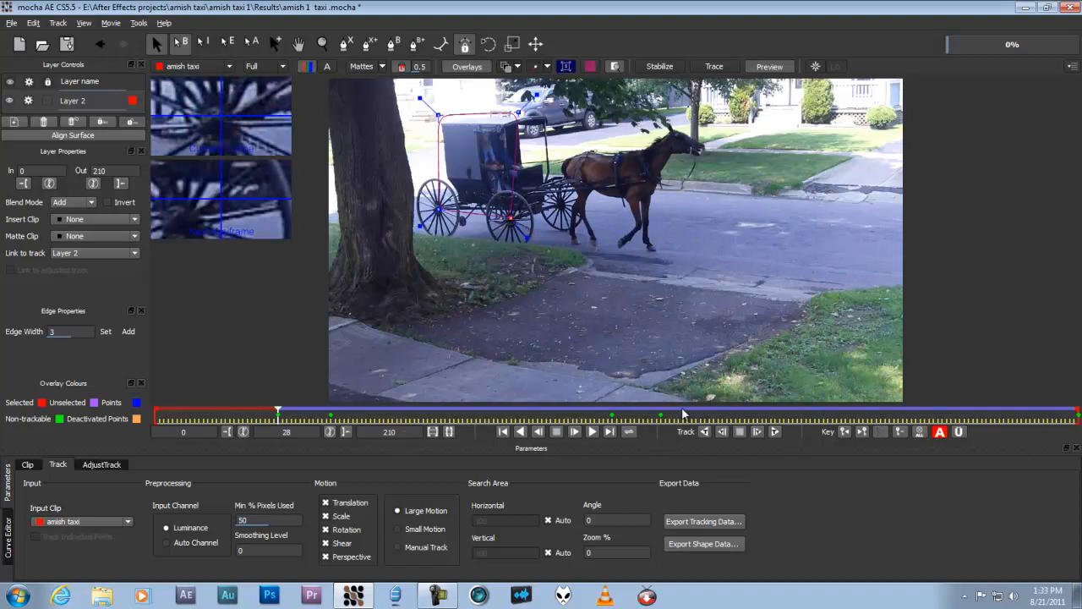
- Push the backward track through the tree occlusion toward the start, then stop around frame 29
{"action": "left_click", "coordinate": [703, 431]}
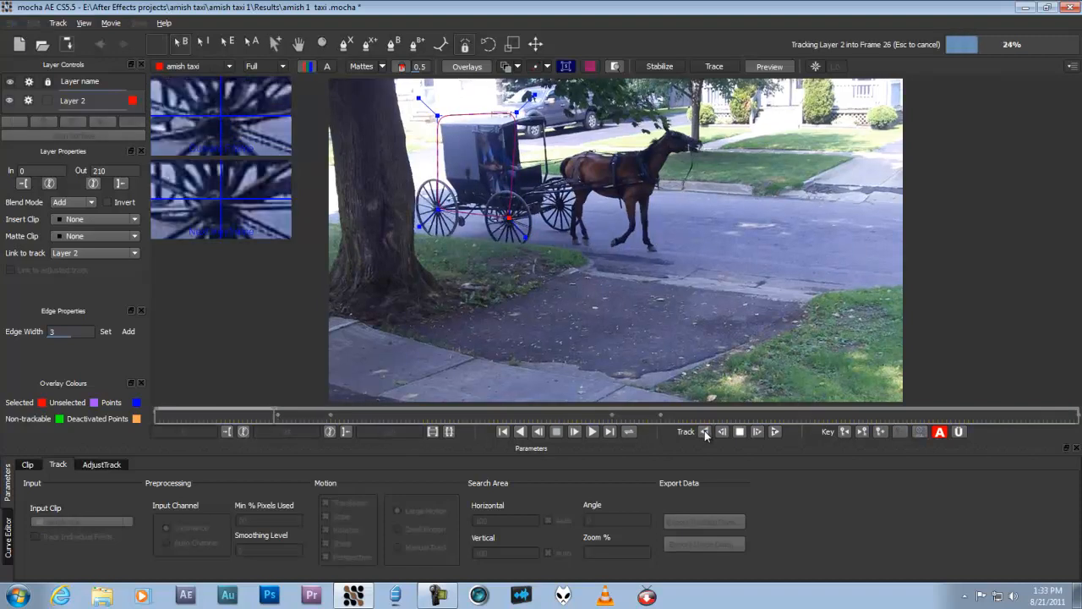
{"action": "left_click", "coordinate": [704, 431]}
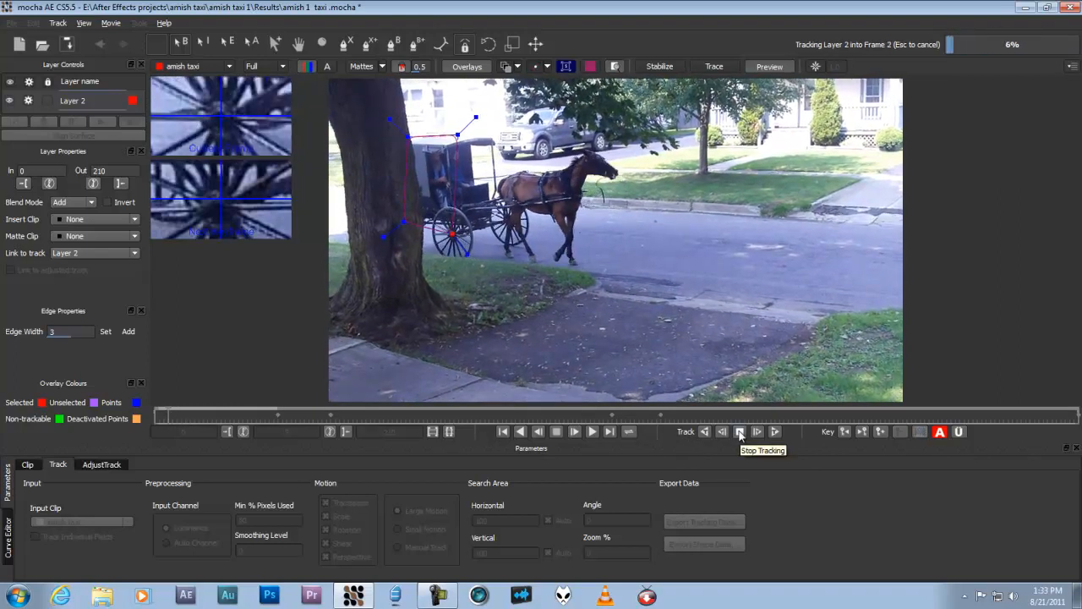
{"action": "left_click", "coordinate": [739, 432]}
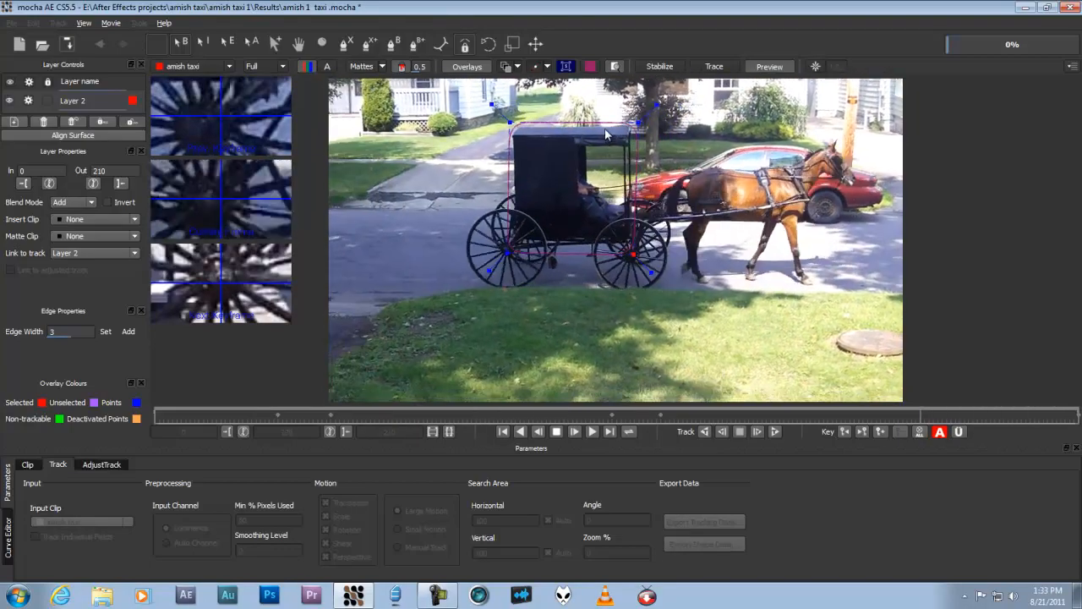
{"action": "left_click", "coordinate": [556, 431]}
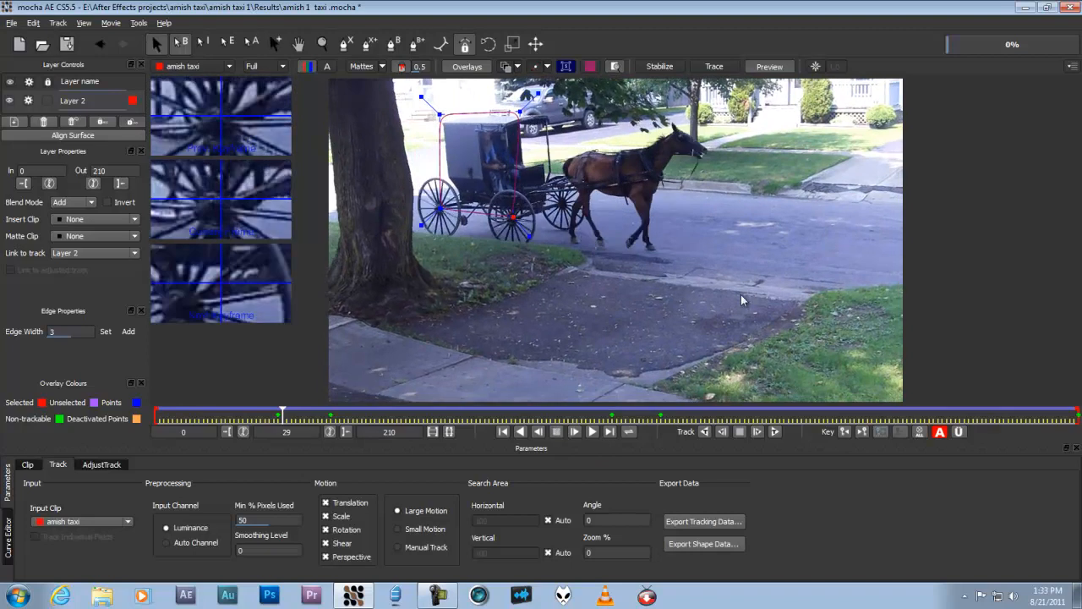
{"action": "mouse_move", "coordinate": [567, 68]}
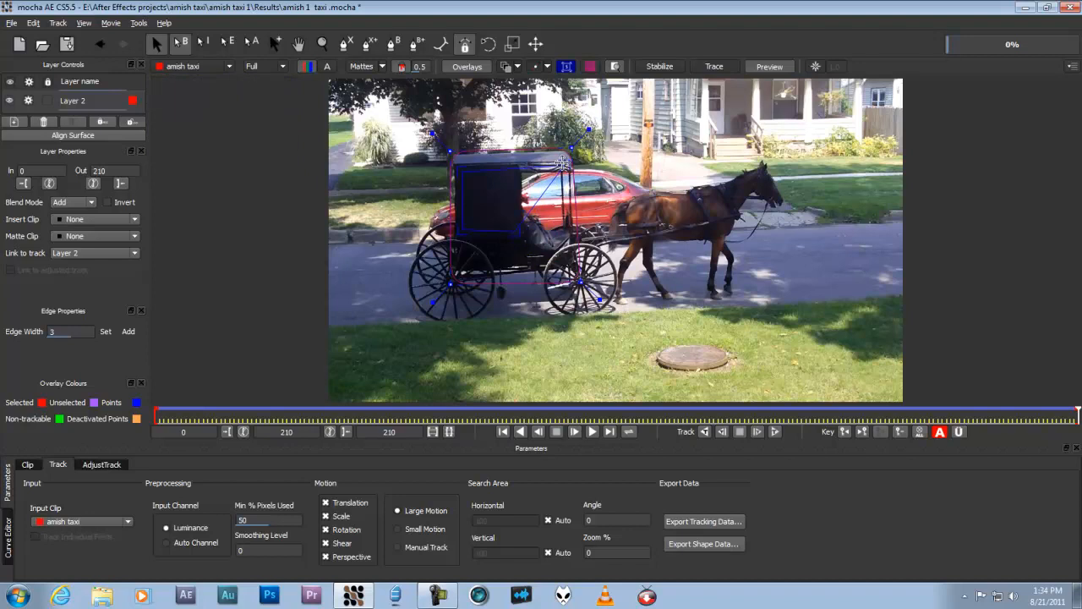
- Drag two surface corners onto the buggy's side panel and move to about frame 59
{"action": "left_click_drag", "start_coordinate": [561, 161], "coordinate": [511, 172]}
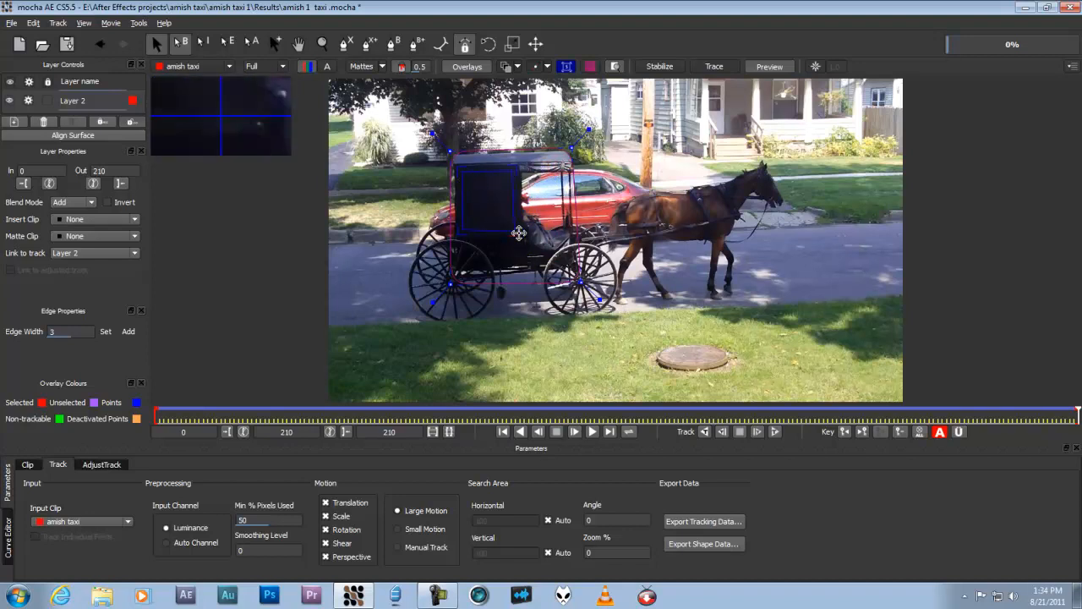
{"action": "left_click_drag", "start_coordinate": [517, 233], "coordinate": [463, 230]}
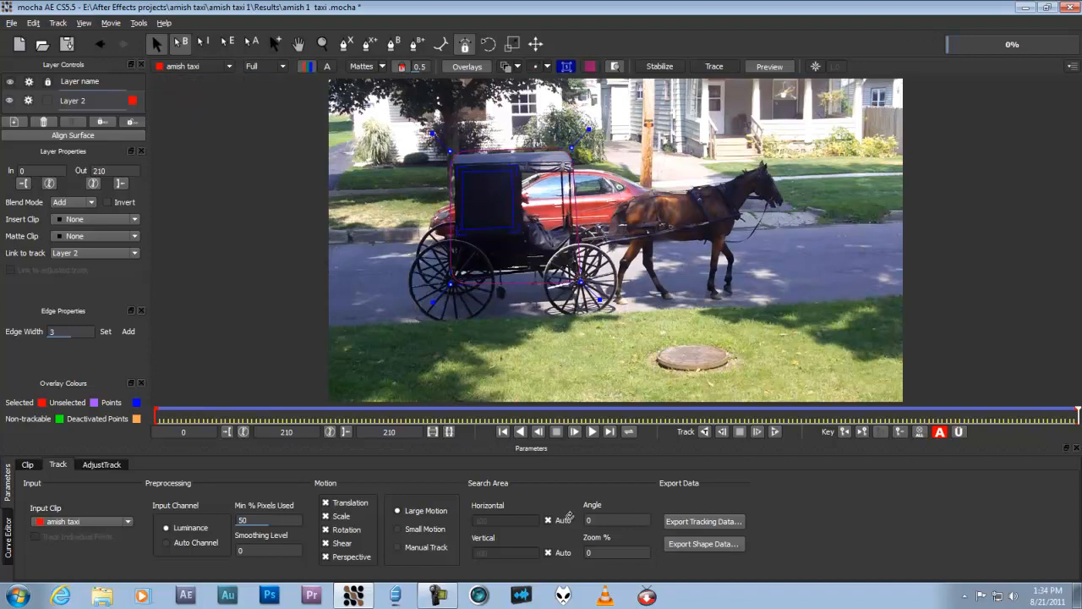
{"action": "left_click", "coordinate": [575, 432]}
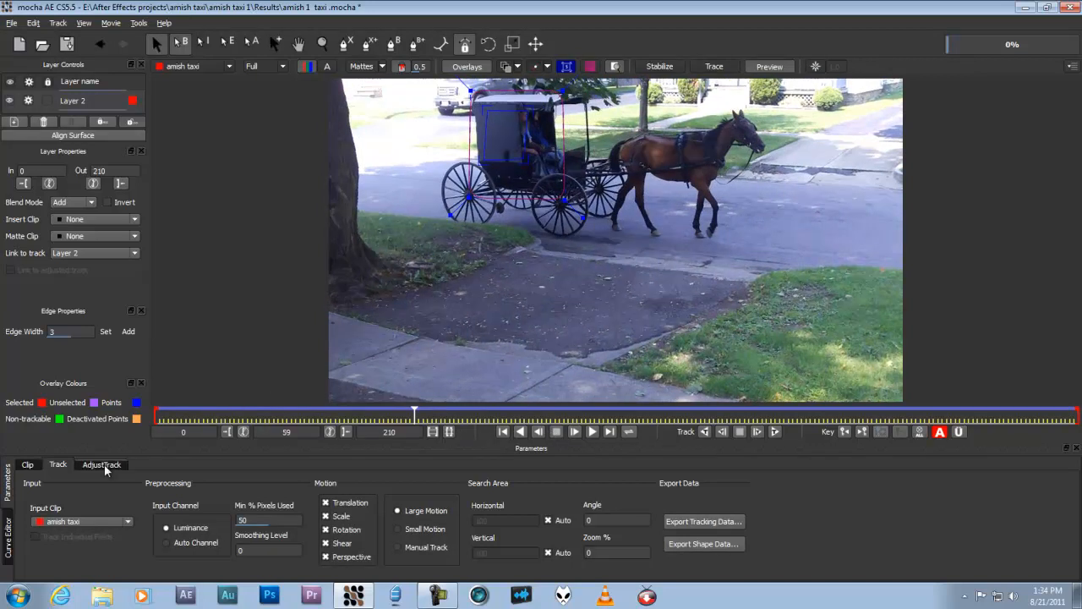
- Bring up the AdjustTrack settings to review the surface riding on the buggy panel
{"action": "left_click", "coordinate": [101, 463]}
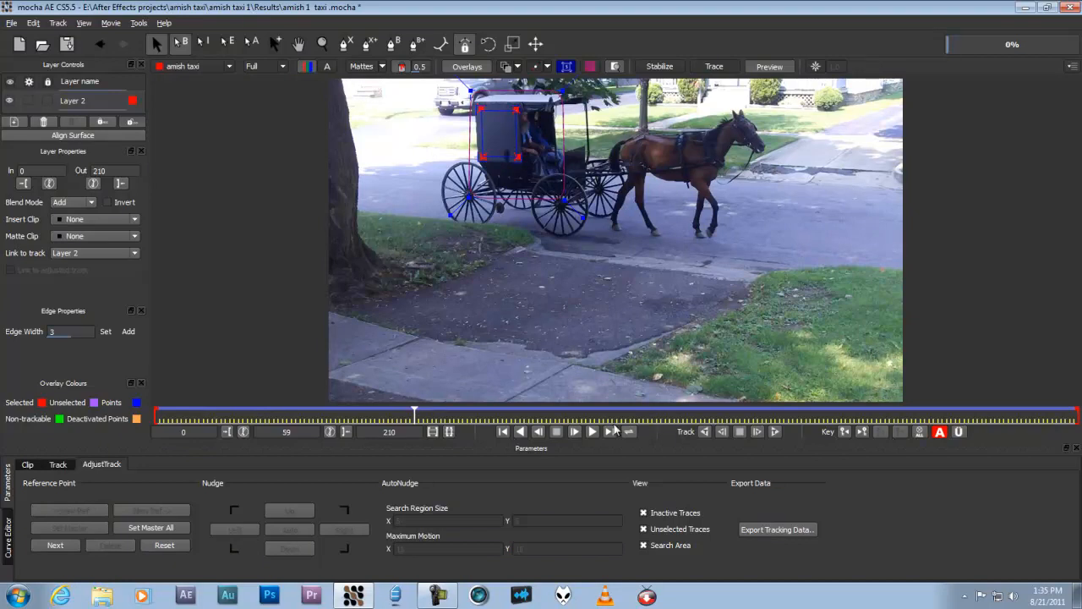
{"action": "mouse_move", "coordinate": [615, 429]}
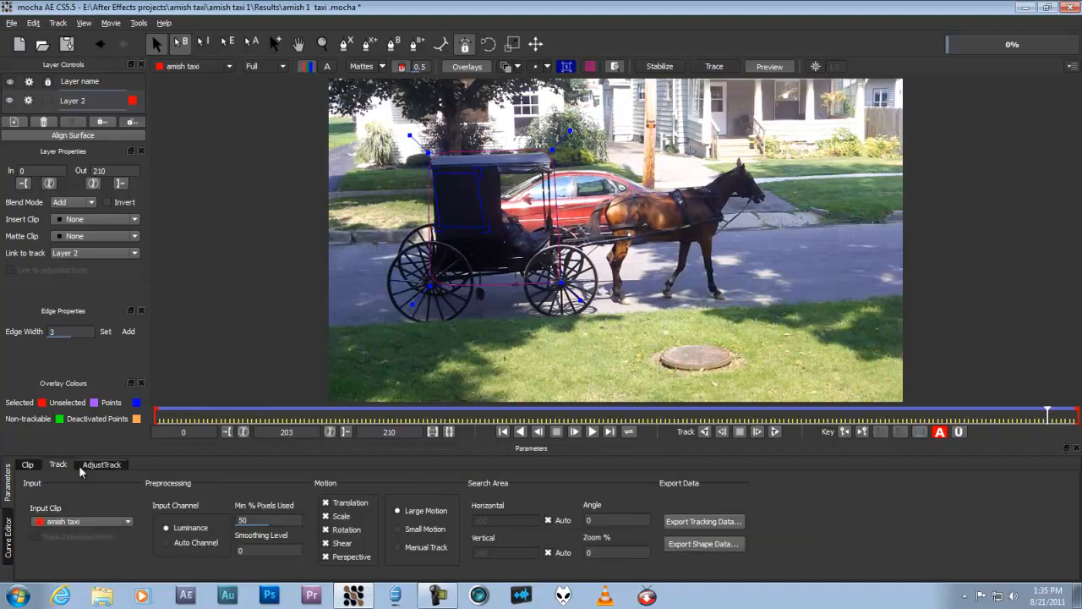
{"action": "left_click", "coordinate": [101, 464]}
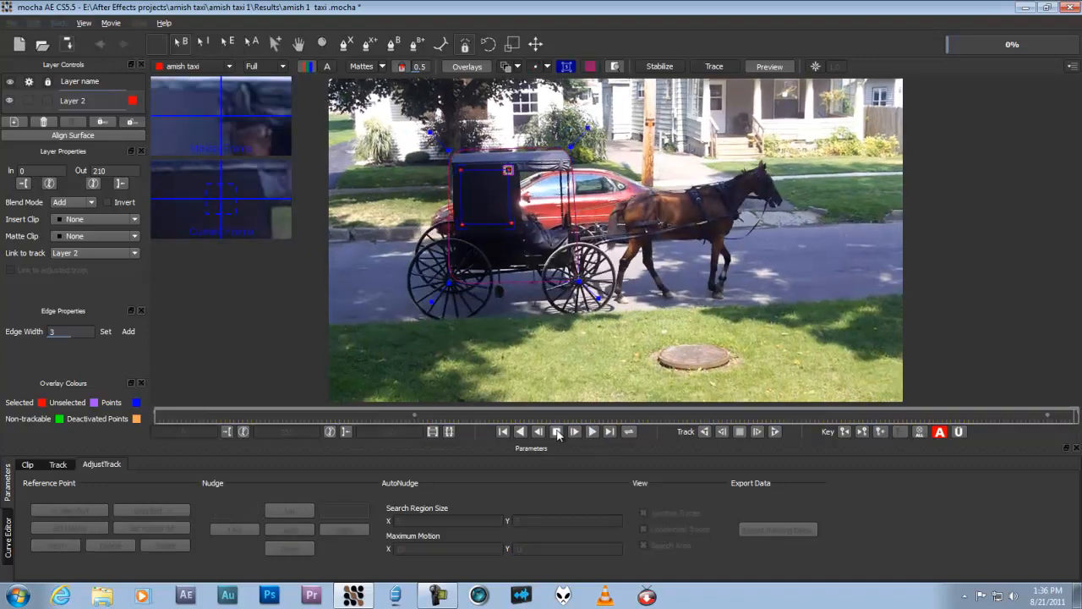
- Play and stop the shot so the mocha AE logo shows on the buggy's side panel
{"action": "left_click", "coordinate": [556, 431]}
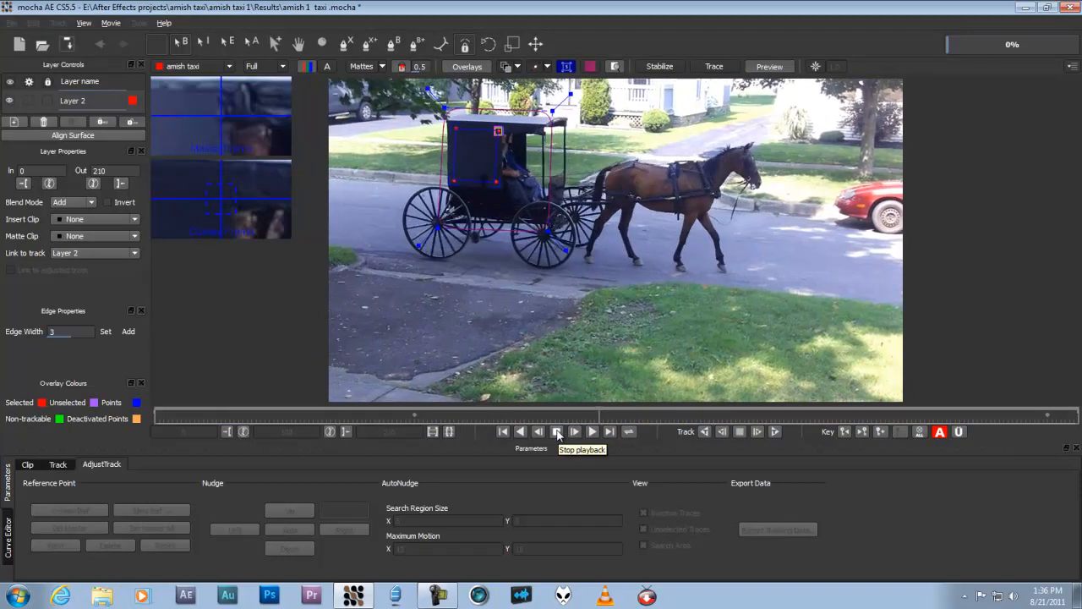
{"action": "left_click", "coordinate": [556, 431]}
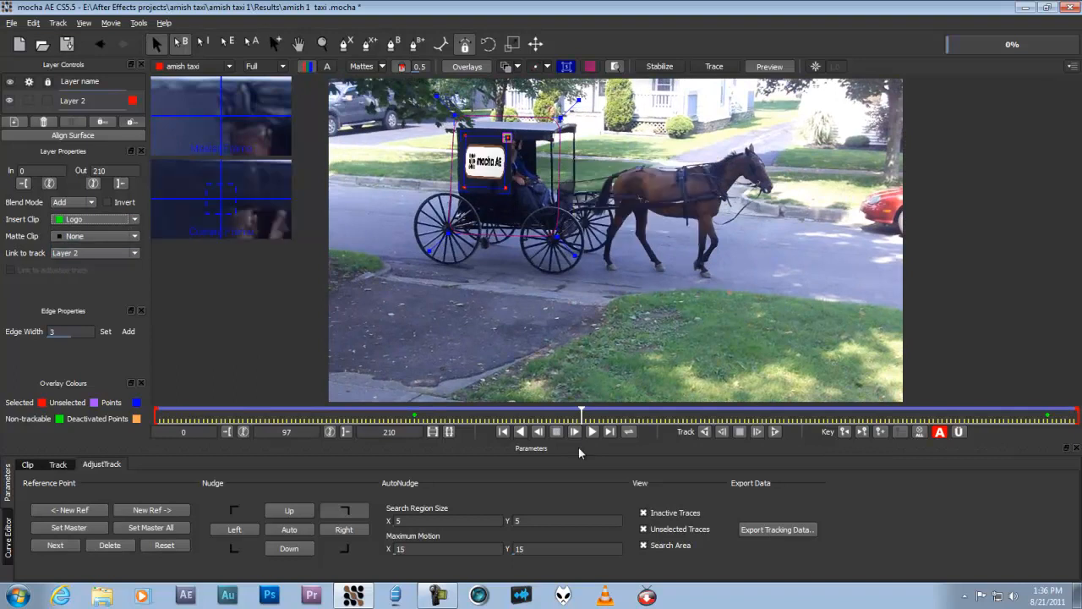
{"action": "left_click", "coordinate": [575, 431]}
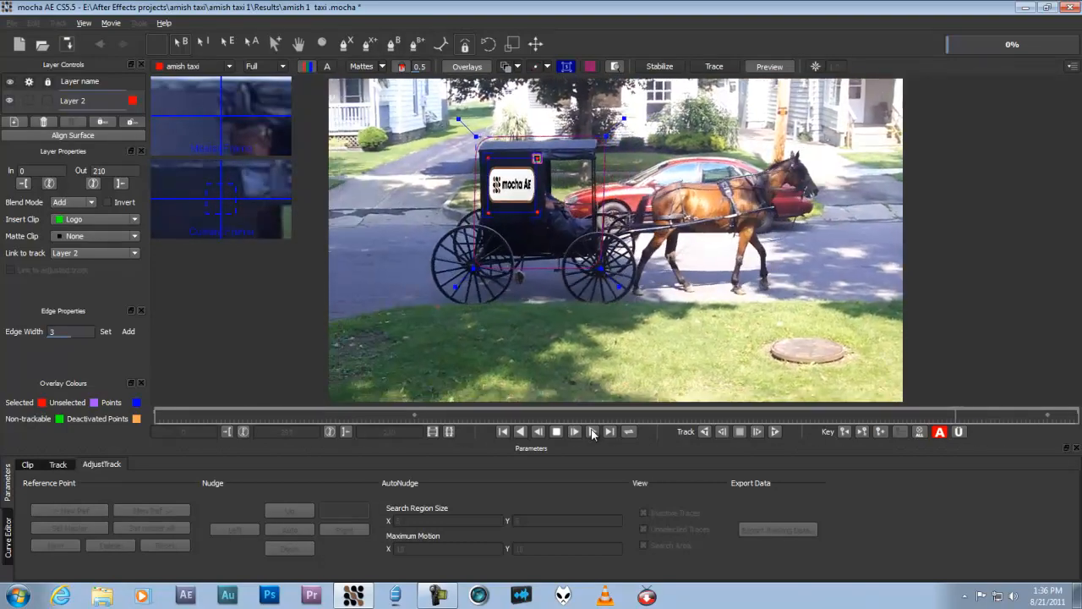
{"action": "left_click", "coordinate": [592, 432]}
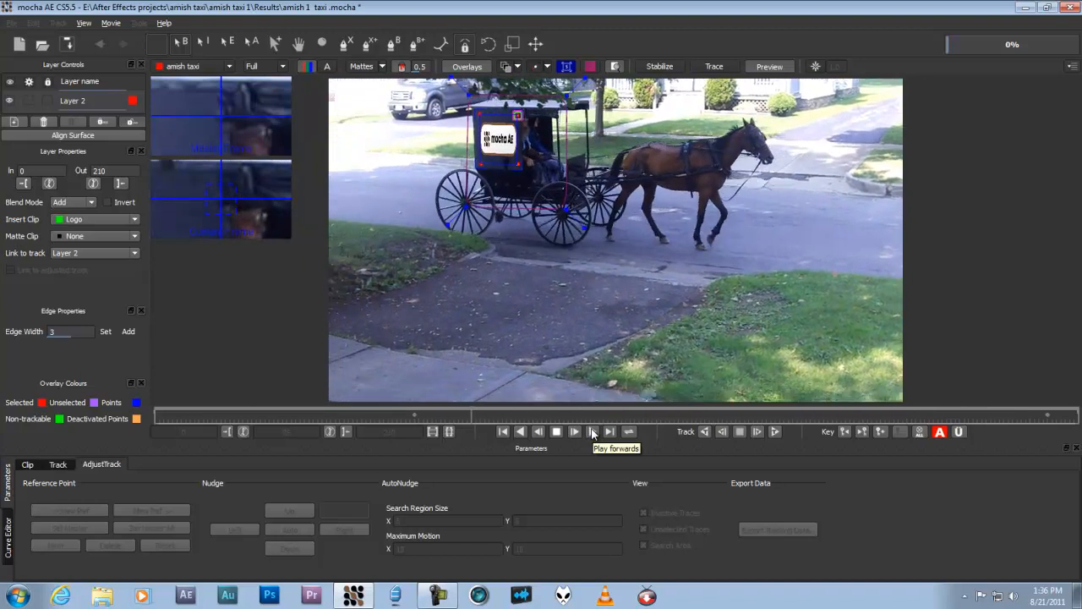
{"action": "left_click", "coordinate": [591, 431]}
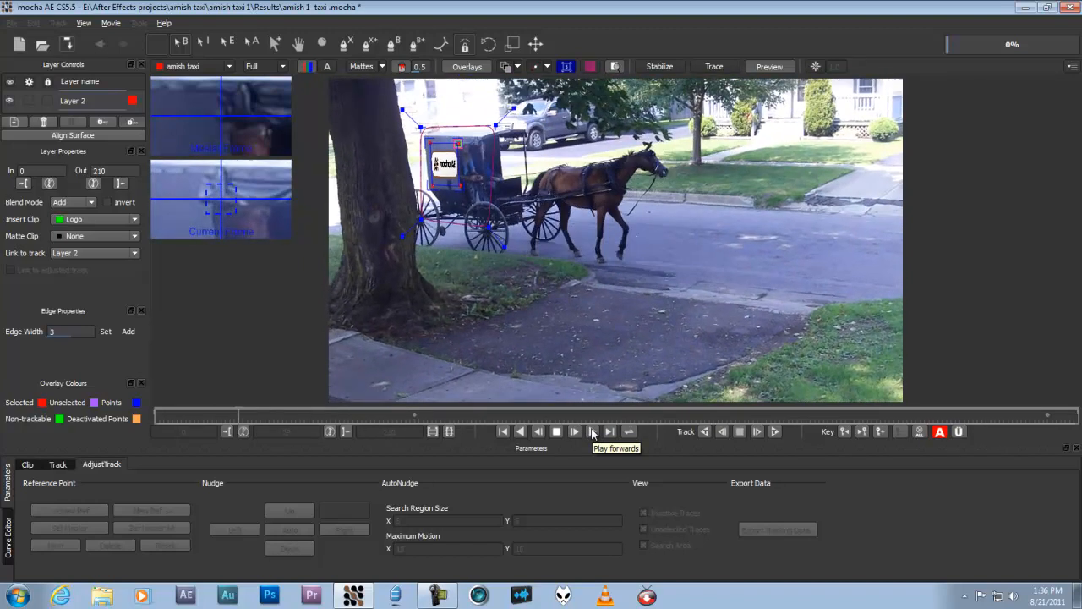
{"action": "left_click", "coordinate": [591, 431]}
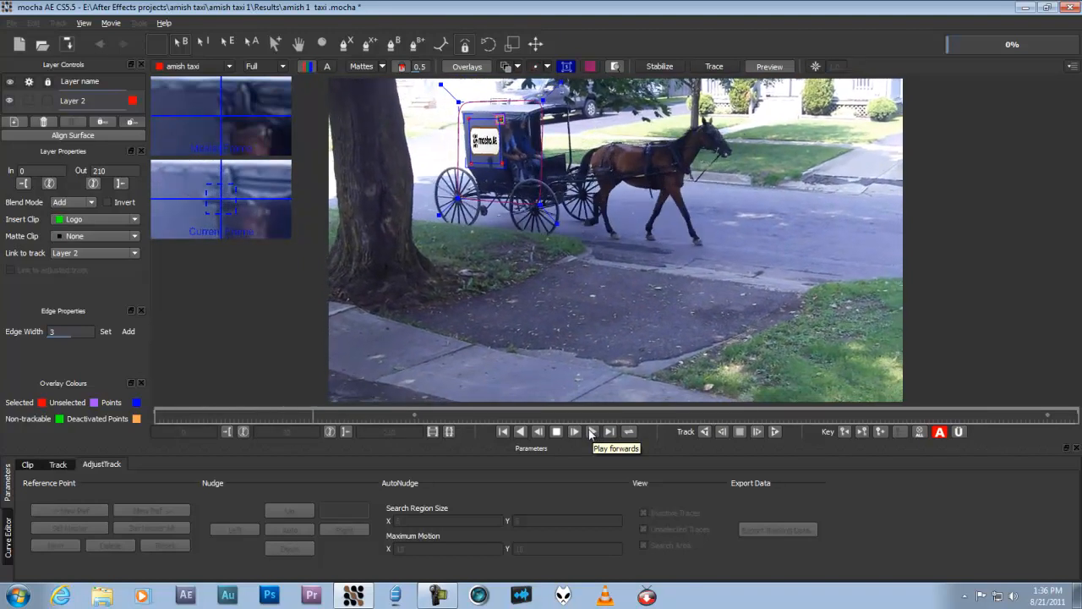
{"action": "left_click", "coordinate": [557, 431]}
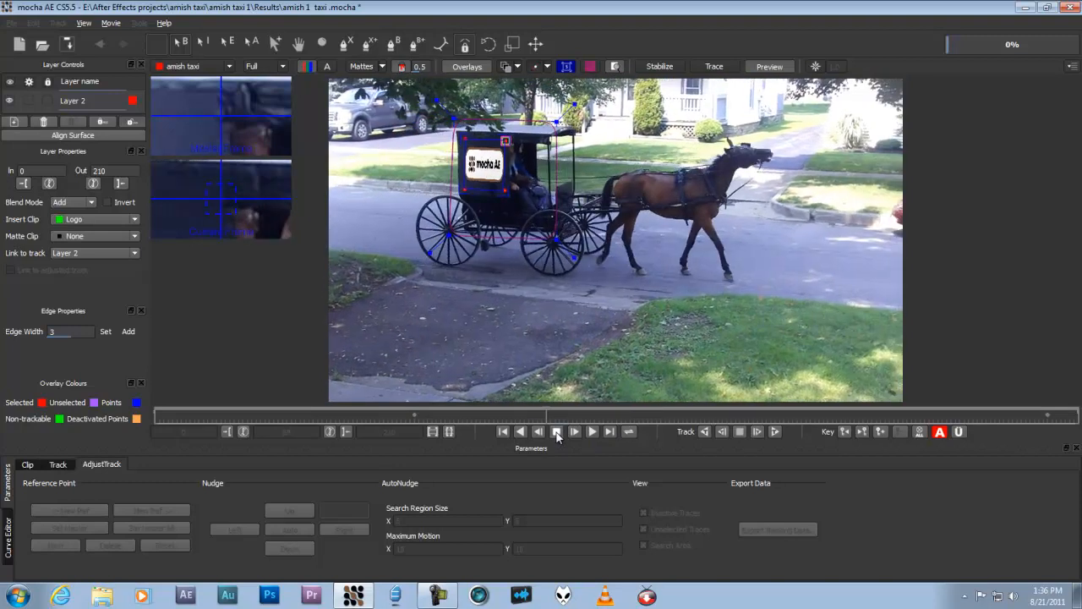
{"action": "left_click", "coordinate": [556, 431]}
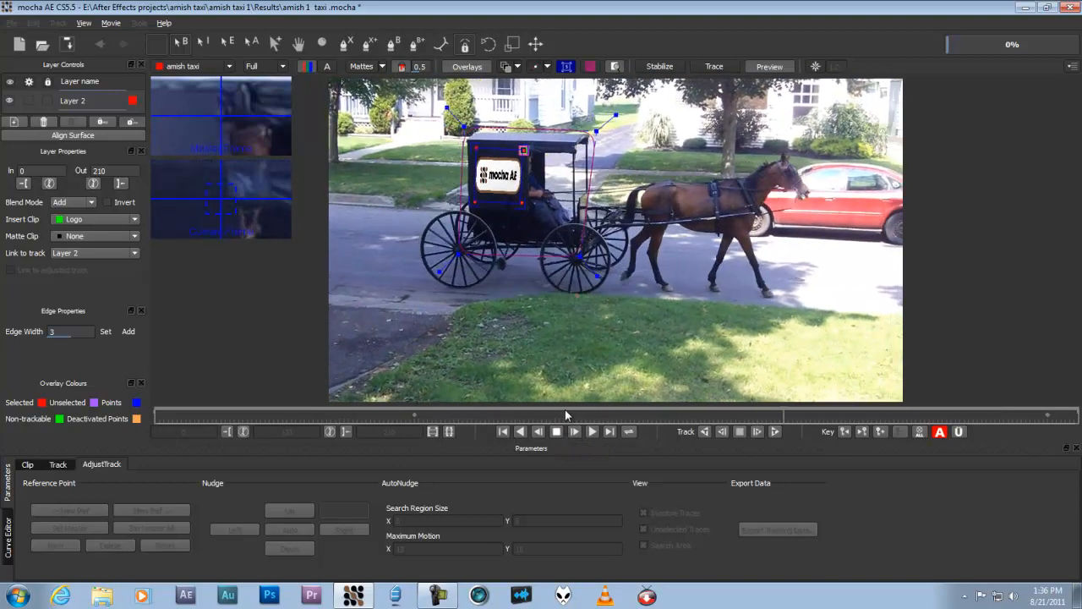